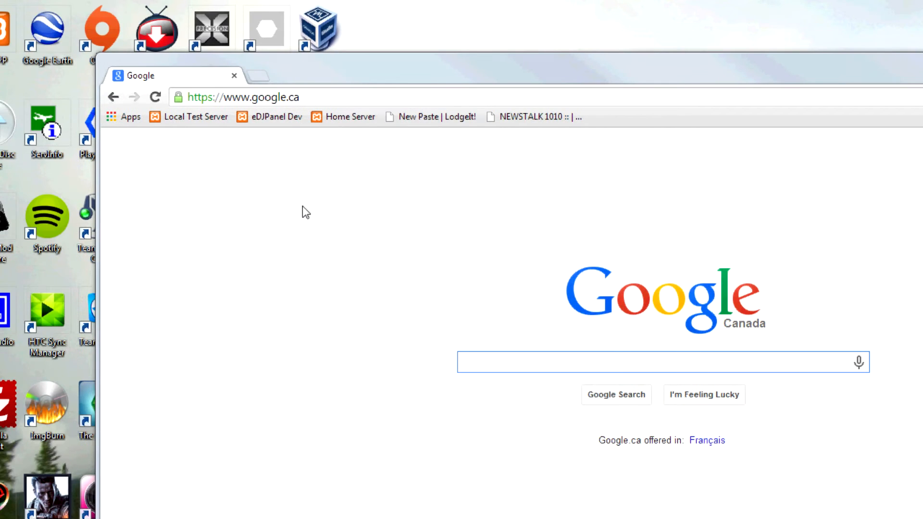
mouse_move(505, 189)
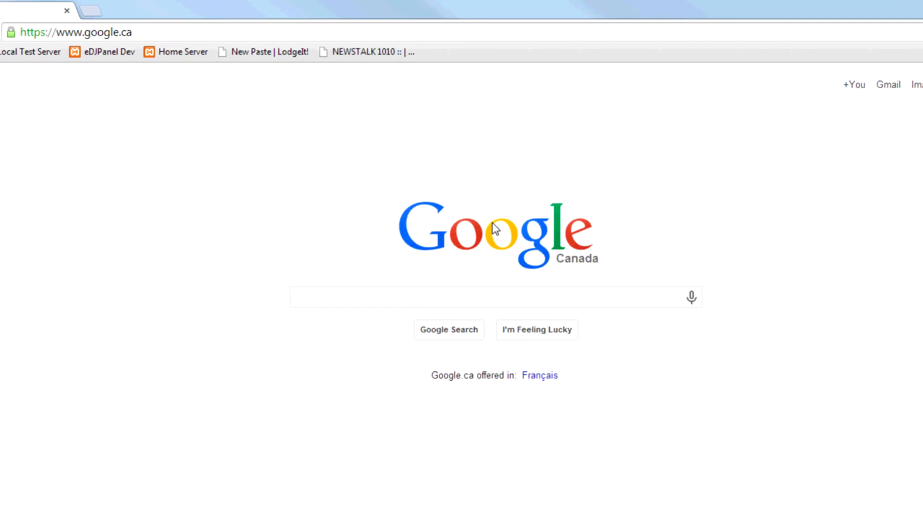
mouse_move(500, 230)
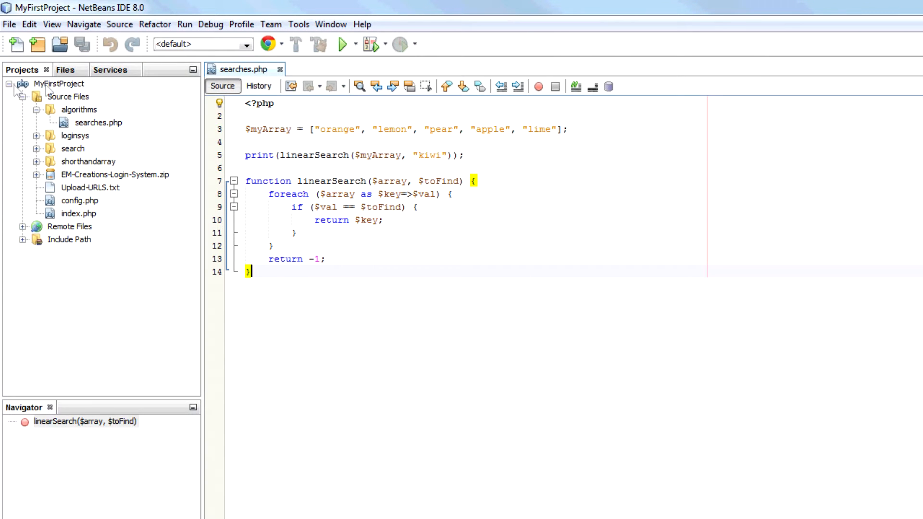
- Below linearSearch in searches.php, start function generateOrderedArray() with an empty $array = []
click(28, 24)
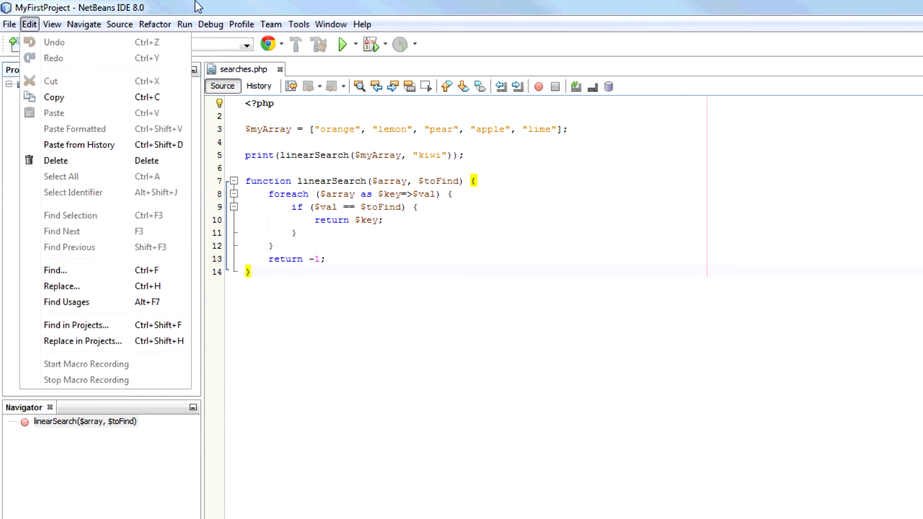
click(342, 271)
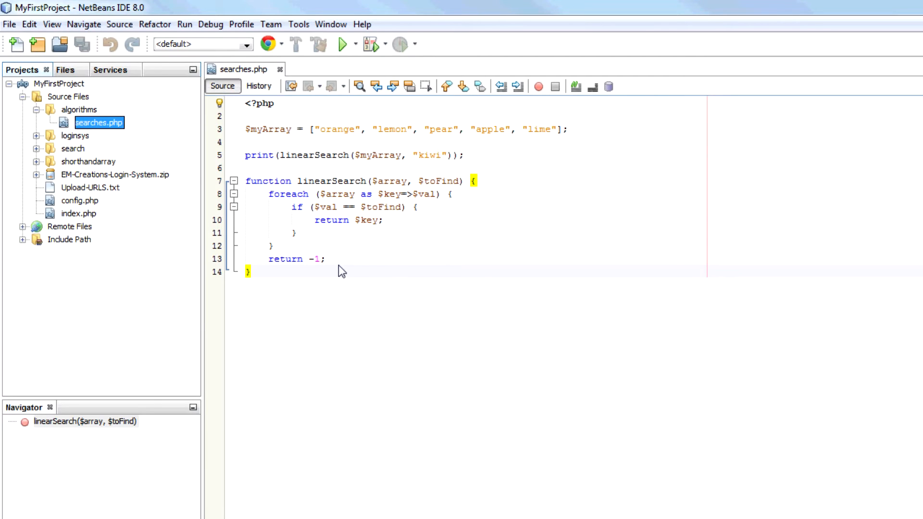
click(303, 259)
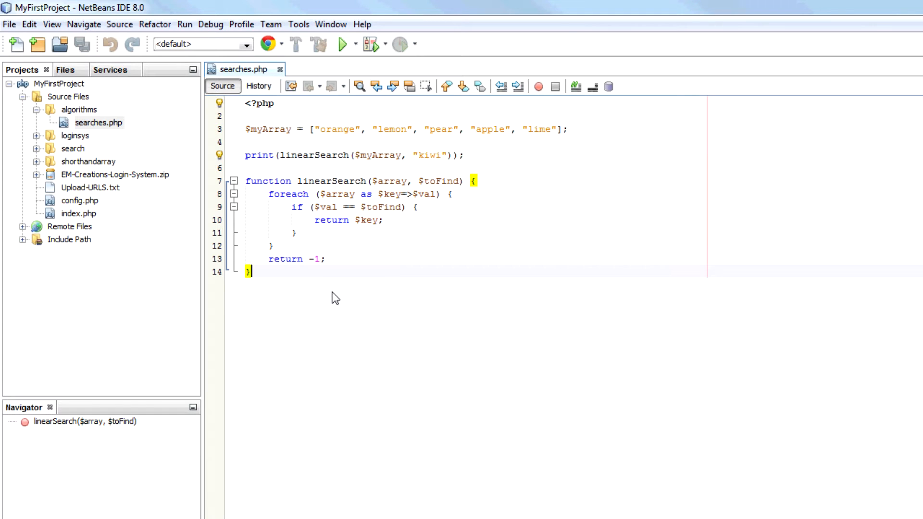
text(functio)
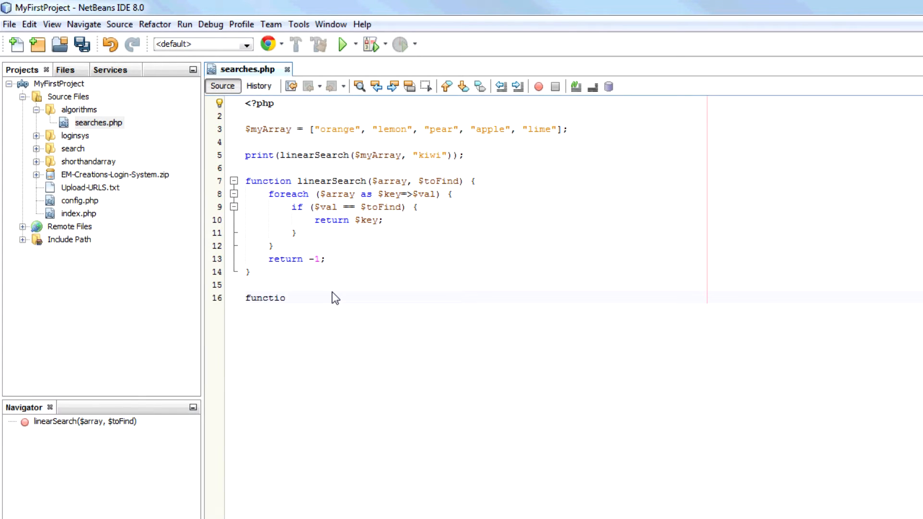
text(n gen)
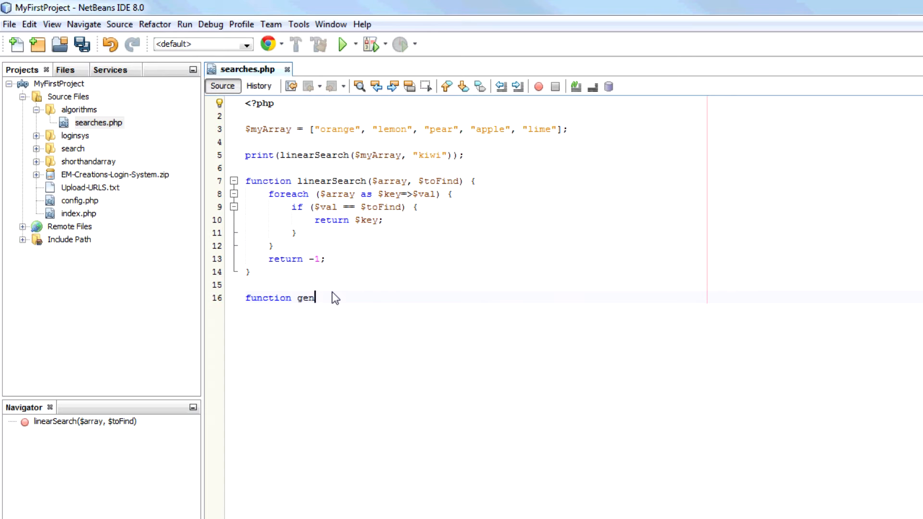
text(erateOrderedAr)
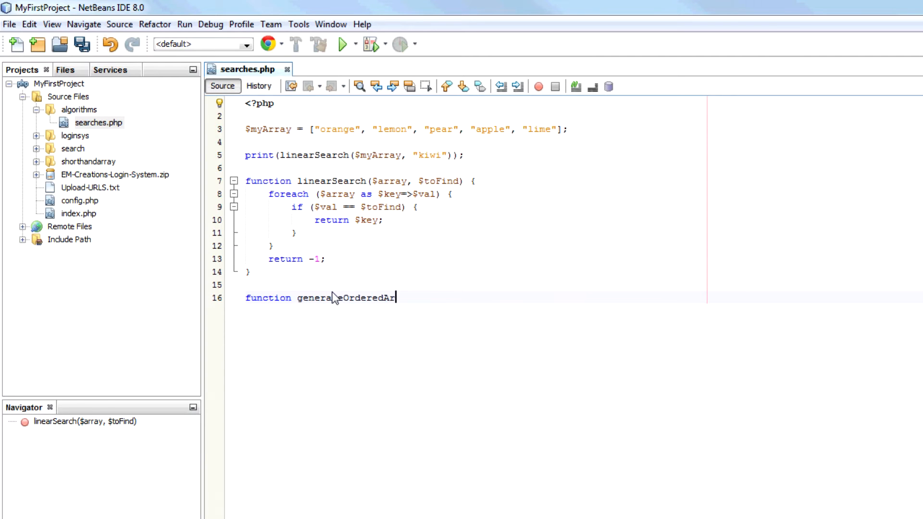
text(ray() {)
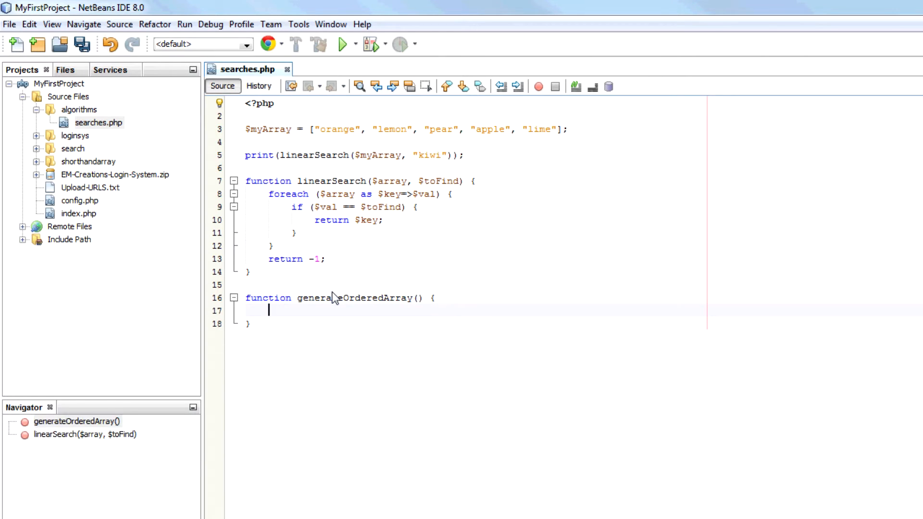
text($array =)
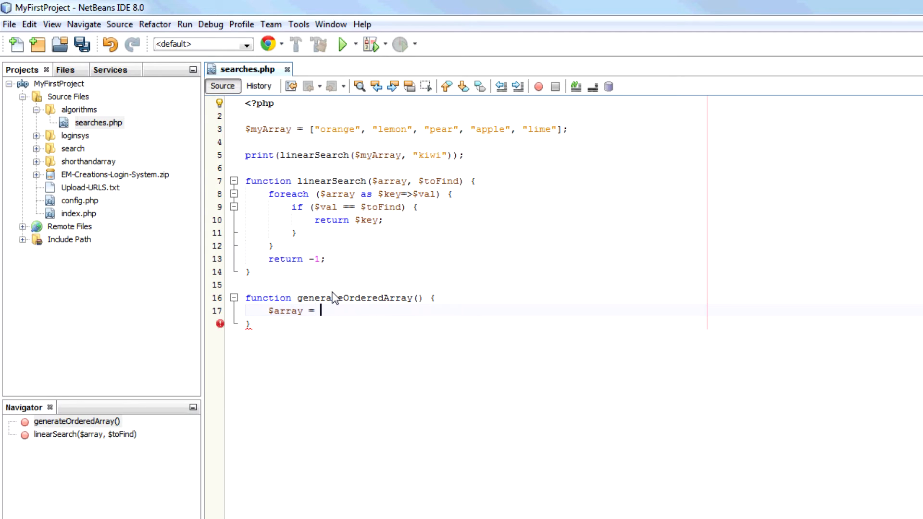
text([];)
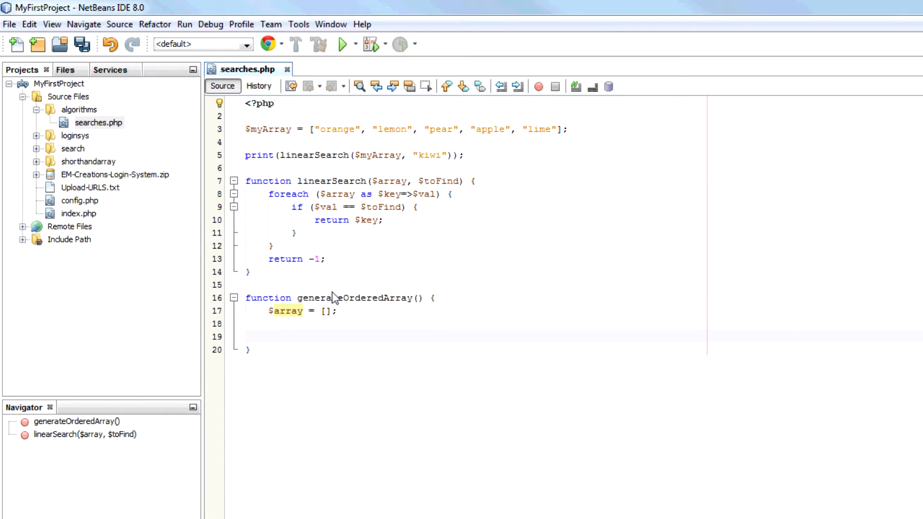
- Add a for loop from $i = 0 filling $array[$i] = $i * 10, then return $array
text(for (i)
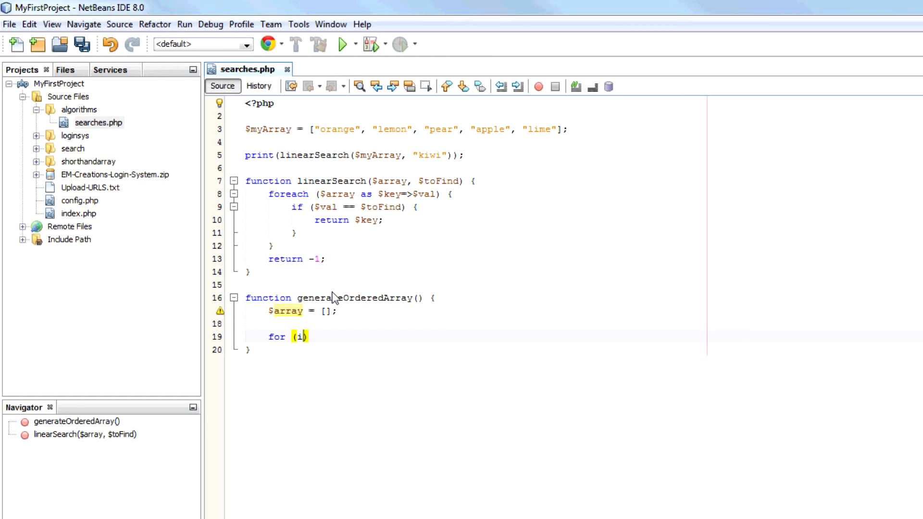
text($i = 0; $i <= 99;)
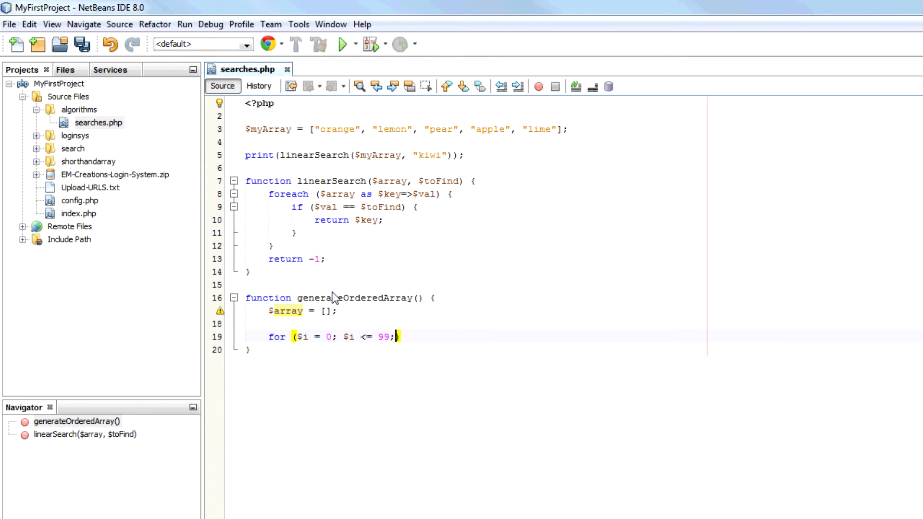
text($i++) {)
text($arra)
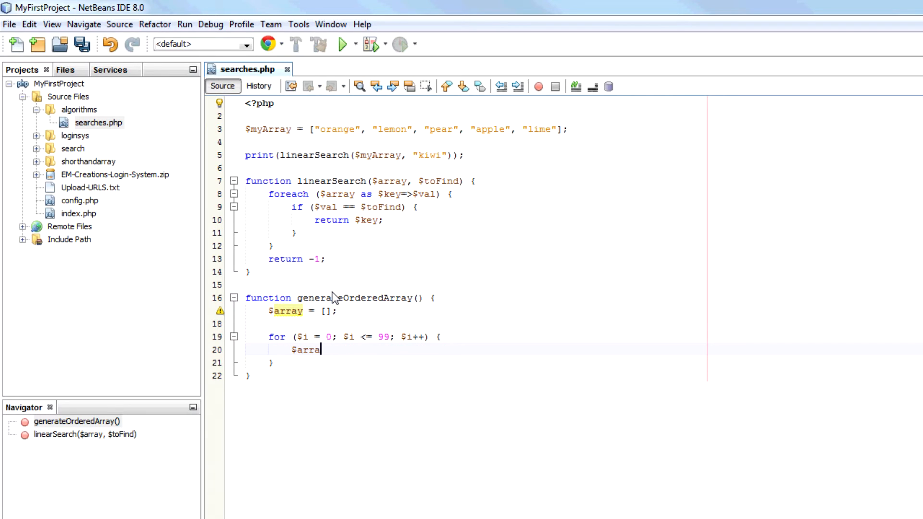
text(y[$i])
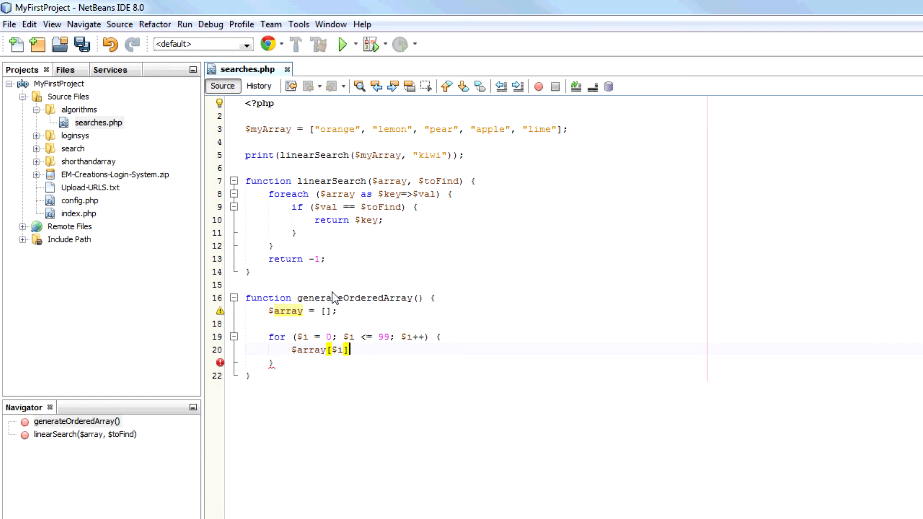
text(= $i * 10;)
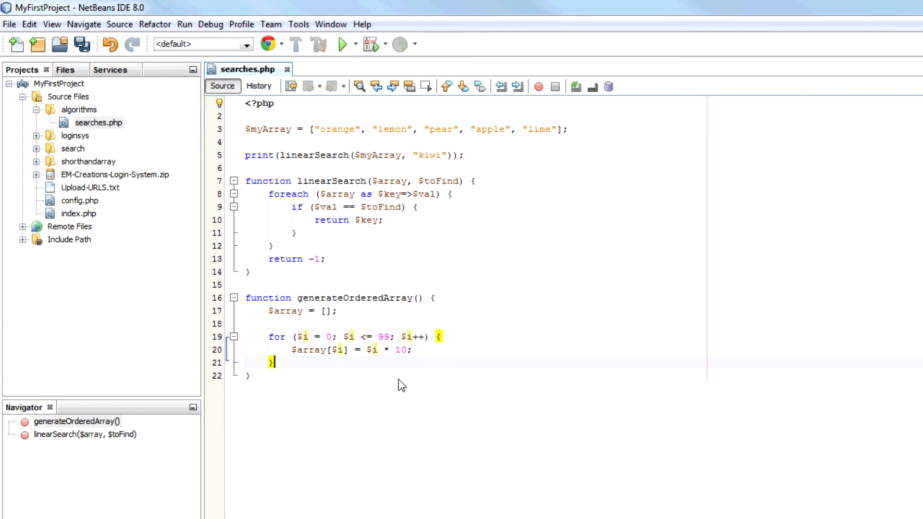
text(return $)
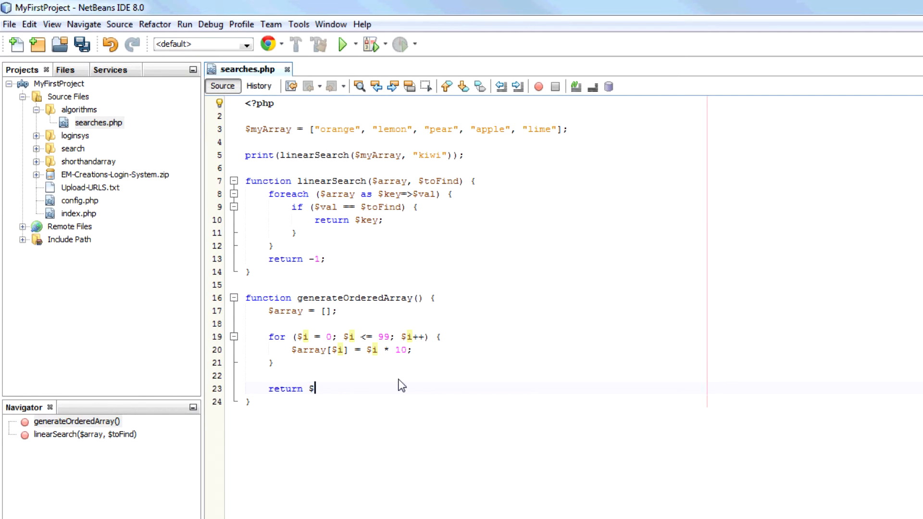
text(array;)
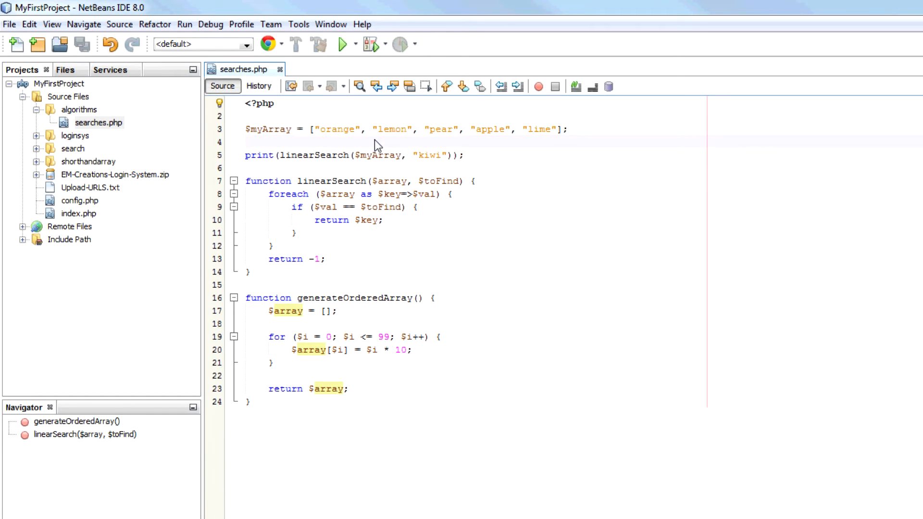
- Store generateOrderedArray() in $binaryArray and print binarySearch($binaryArray, 640) instead of the linearSearch print
text($binaryArray = generateOrderedArray();)
text(pr)
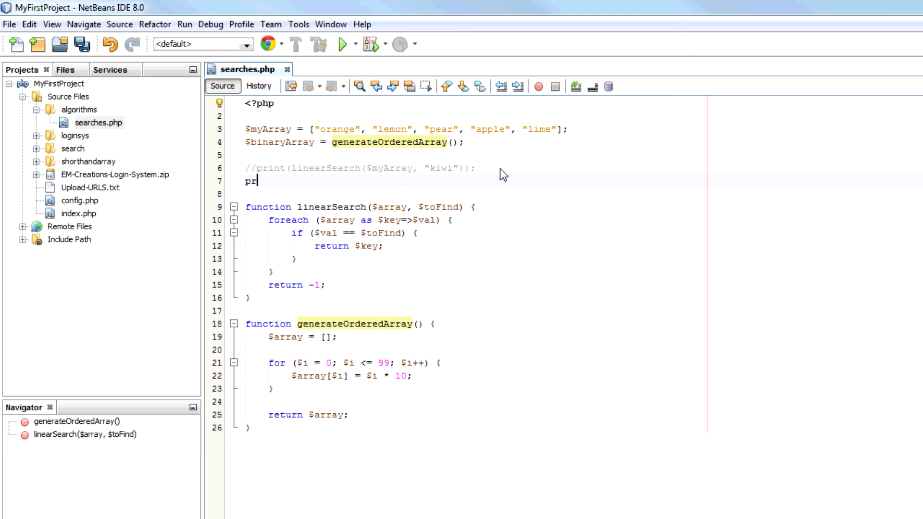
text(int(binarySearch($binaryArray, ));)
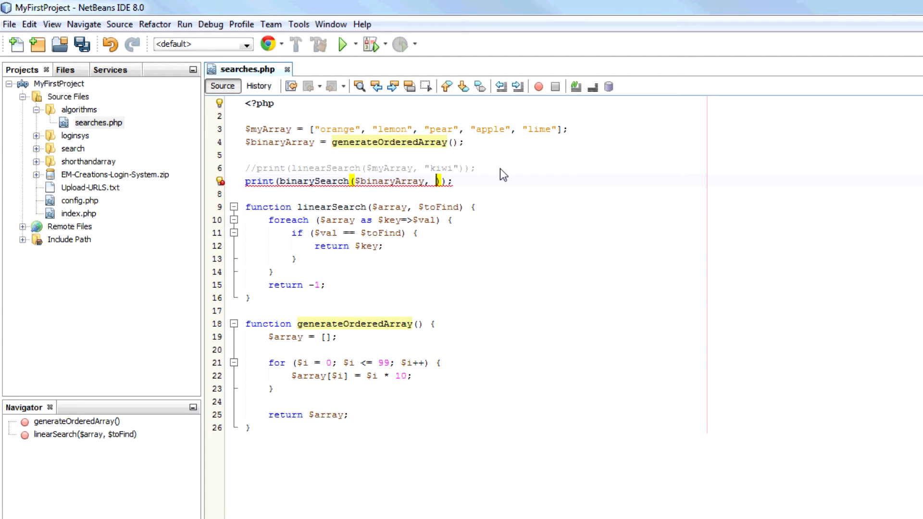
text(640)
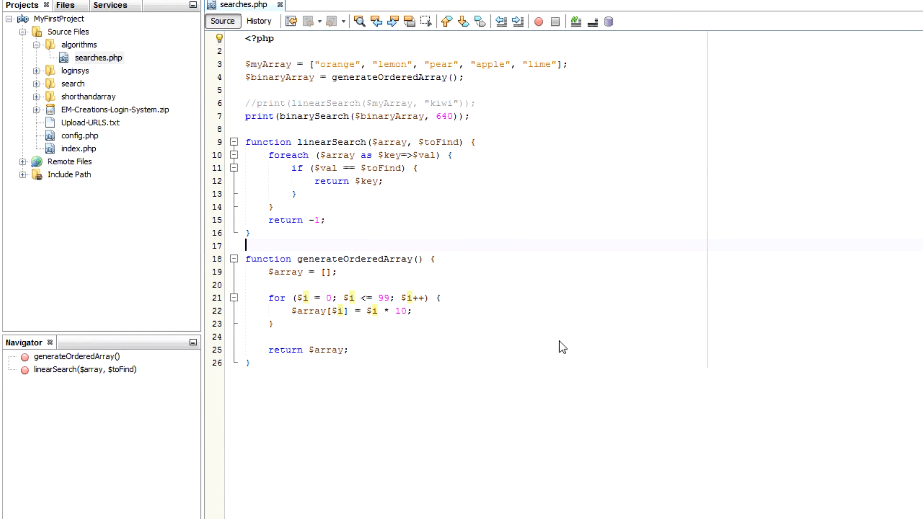
- Declare function binarySearch($array, $searchFor)
text(function binarySe)
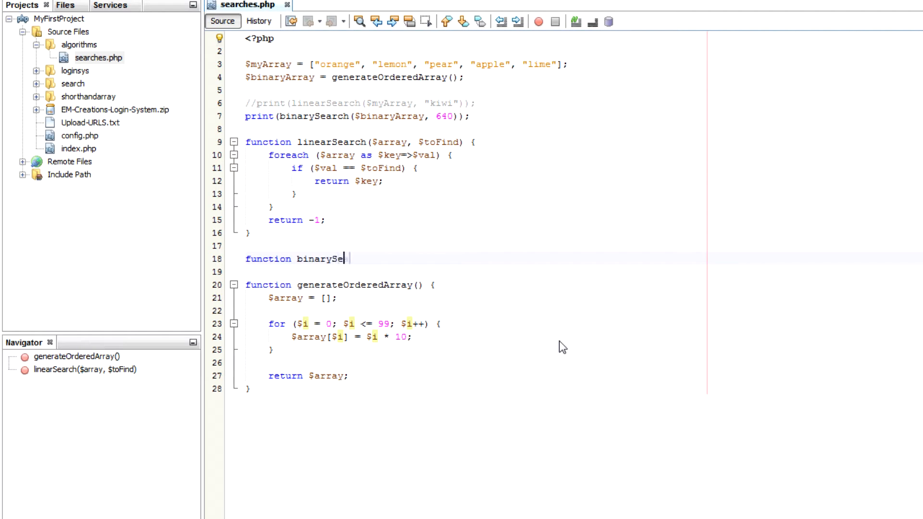
text(arch() {)
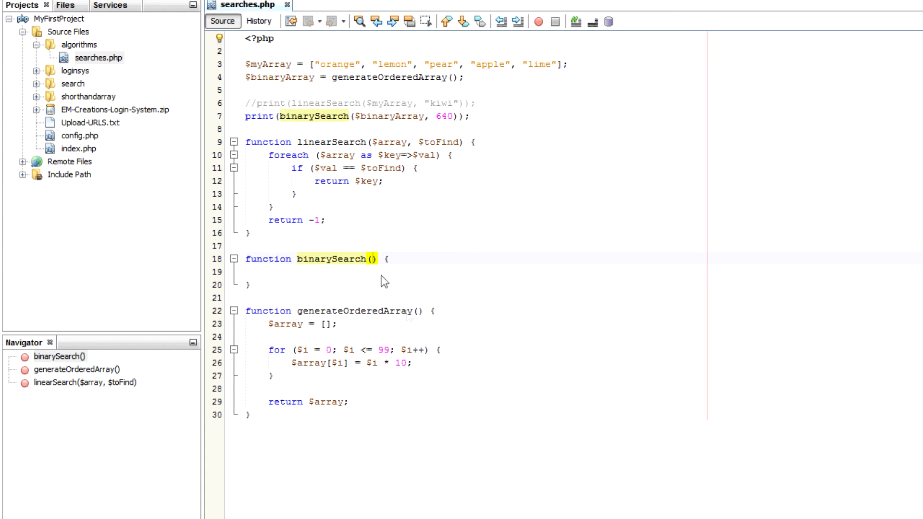
text($array)
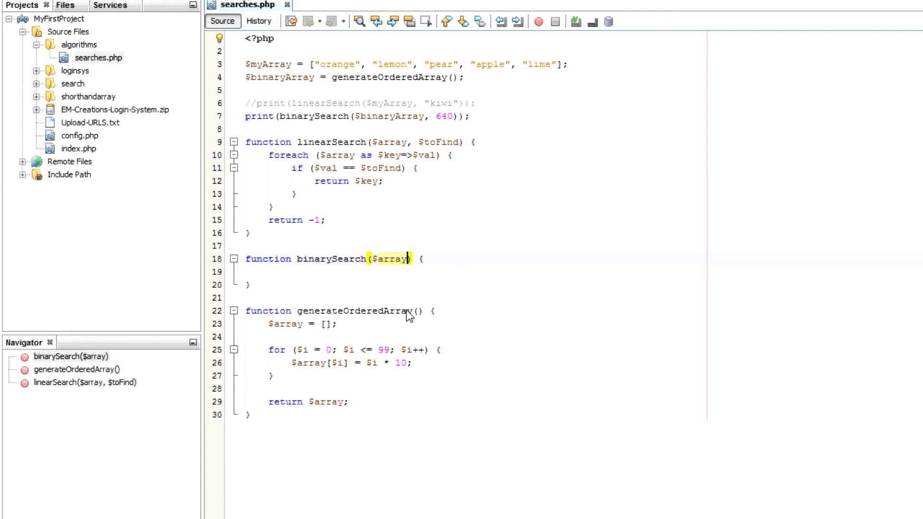
text(, $searchFor)
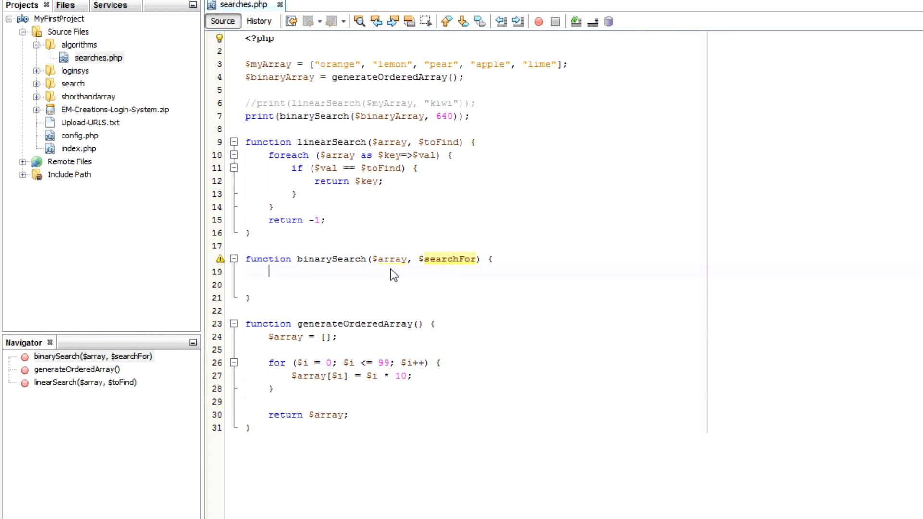
- Initialize $low = 0, $high = count($array) - 1 and $mid = 0 inside binarySearch
text($)
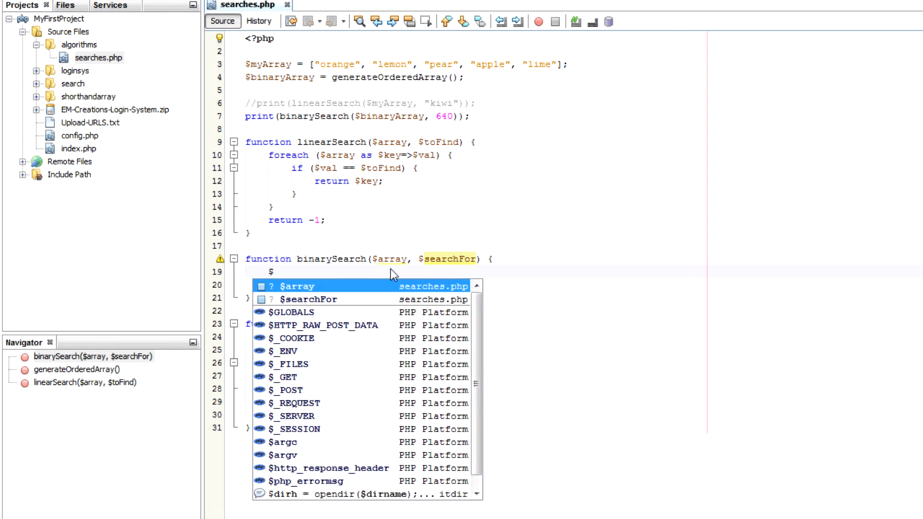
text(low)
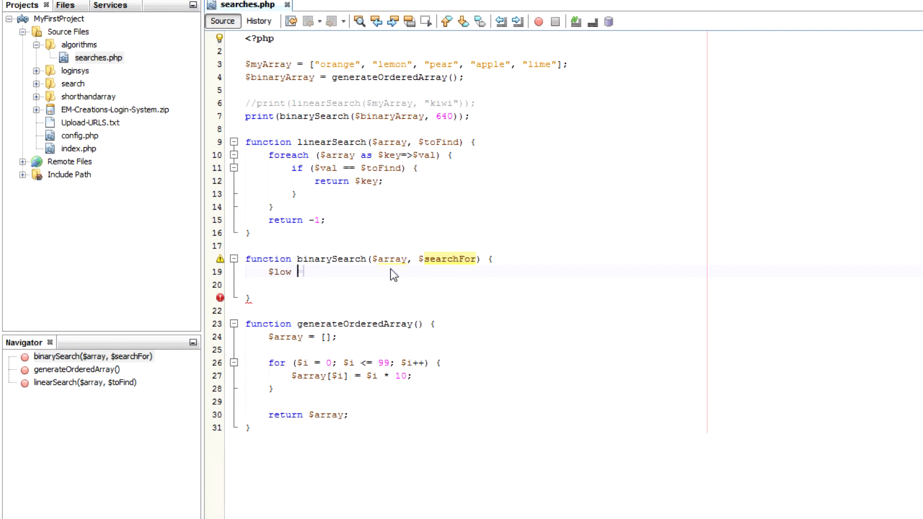
text(= 0;)
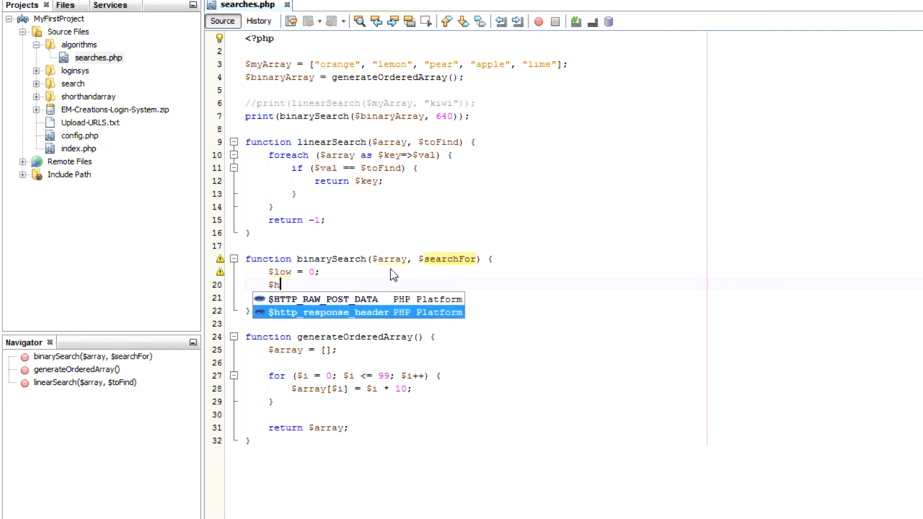
text(igh = count)
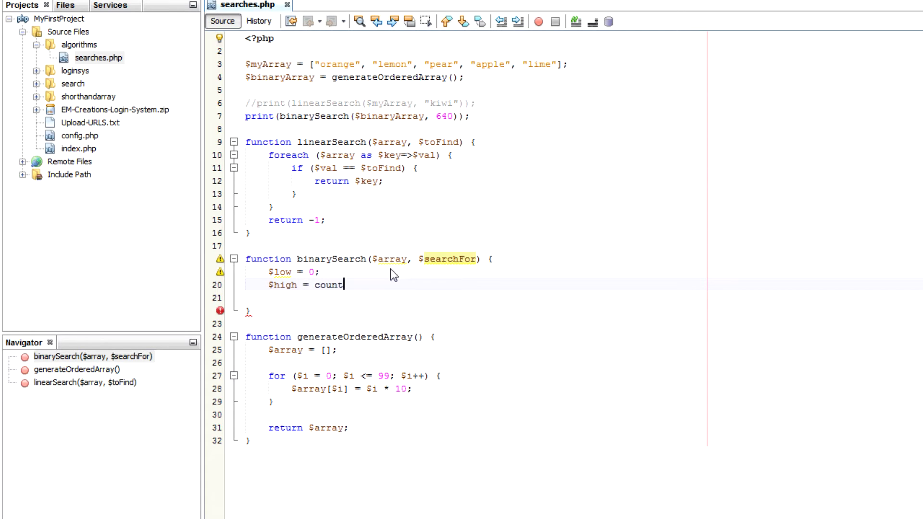
text(()
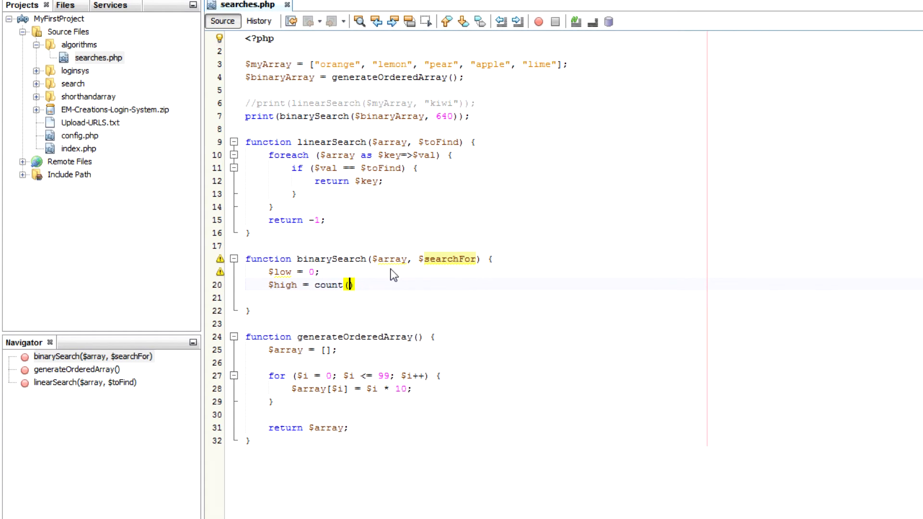
text($array) - 1)
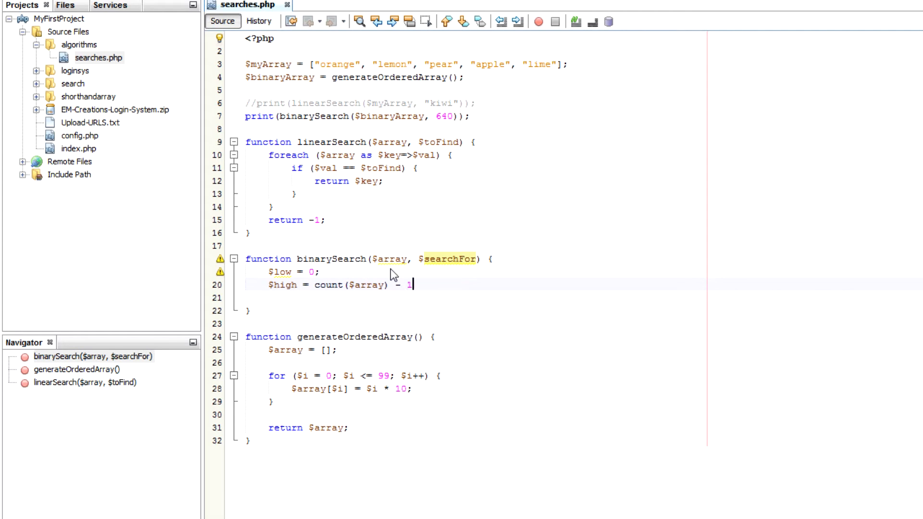
text(;)
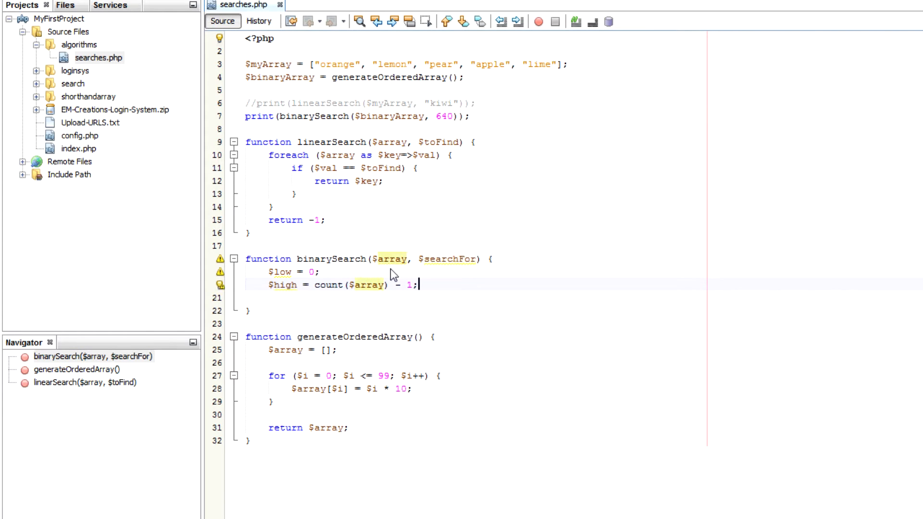
text($mid =)
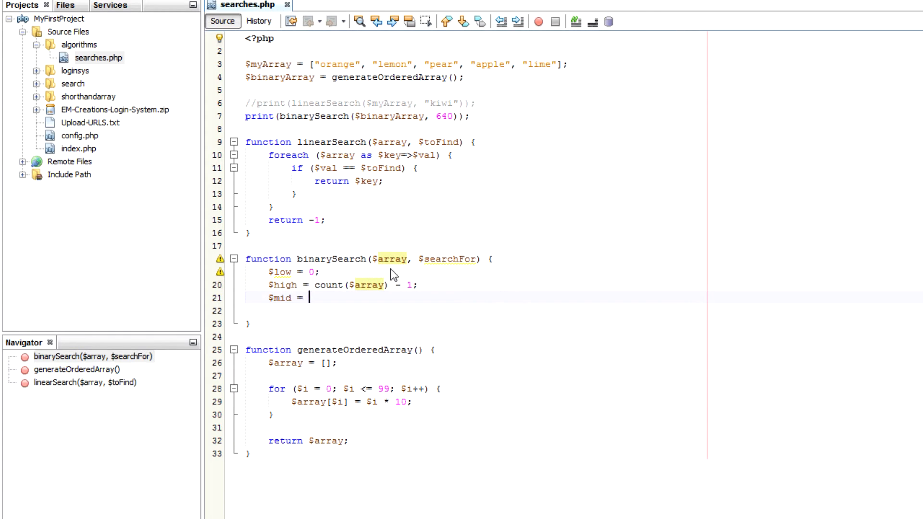
text(0;)
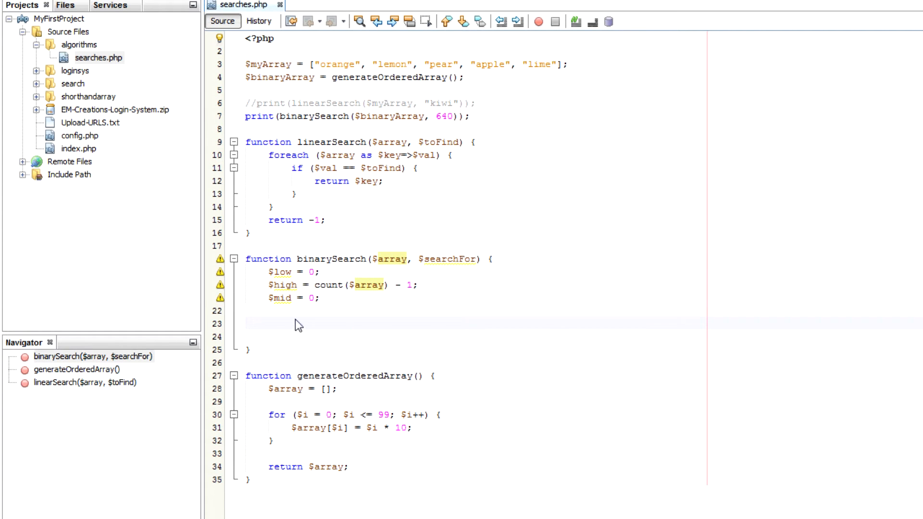
click(269, 323)
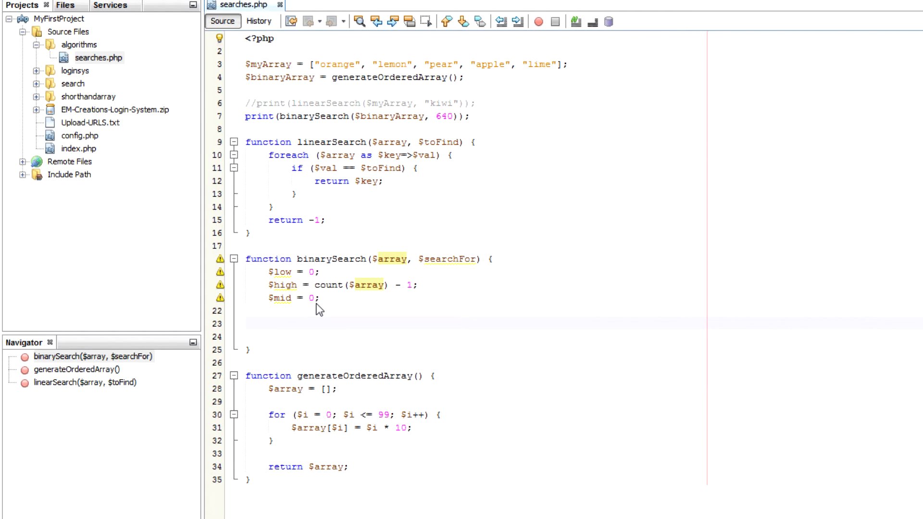
click(269, 323)
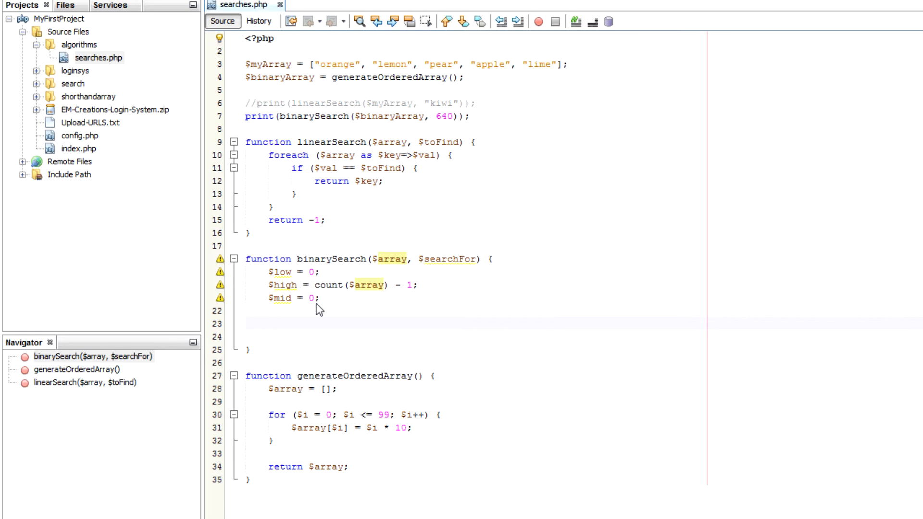
click(268, 323)
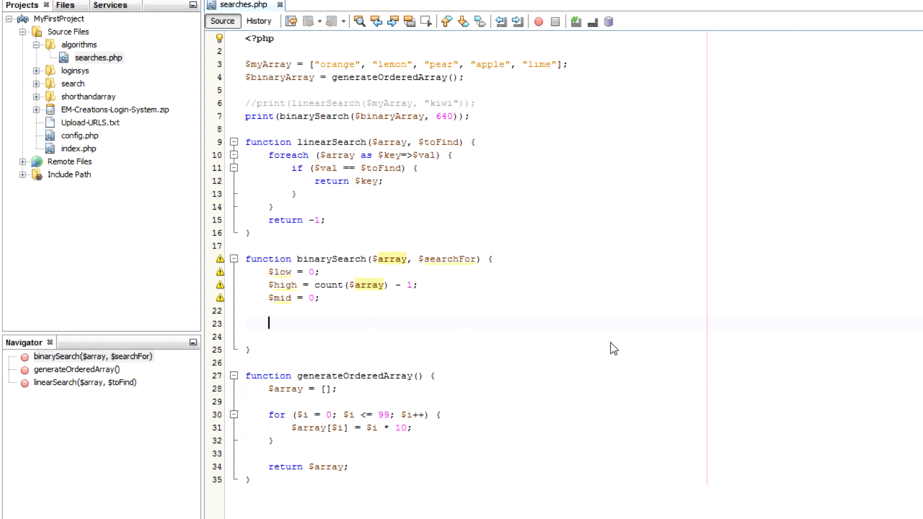
- Write while ($low <= $high) with a comment that the high pointer is greater or equal to the lower pointer
text(while ())
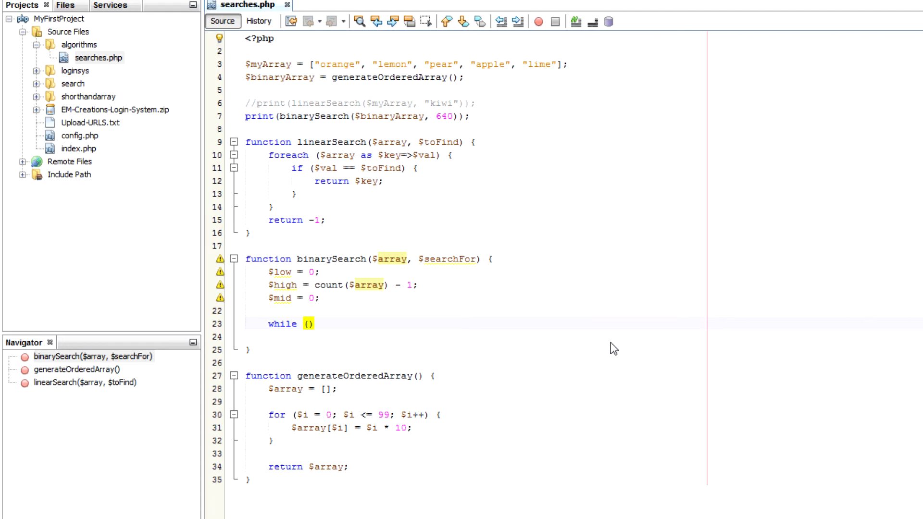
text($low <= $high)
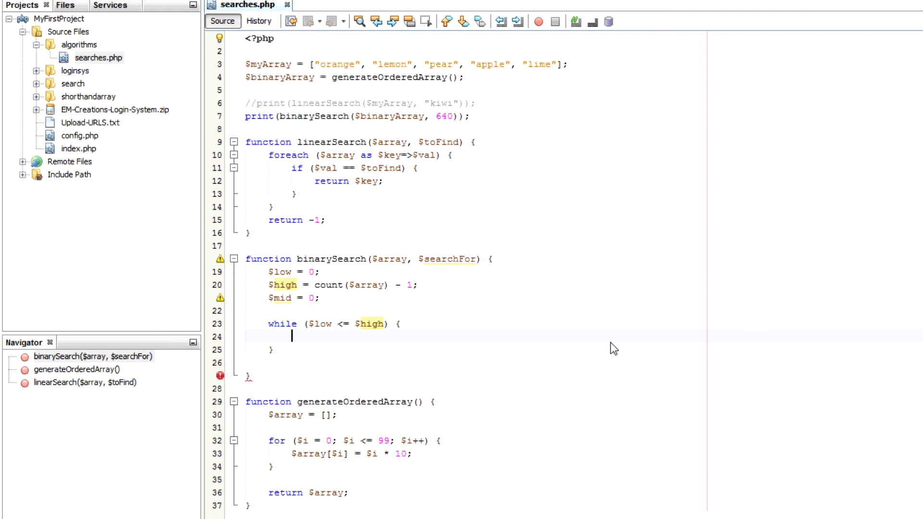
text(// Whule the high p)
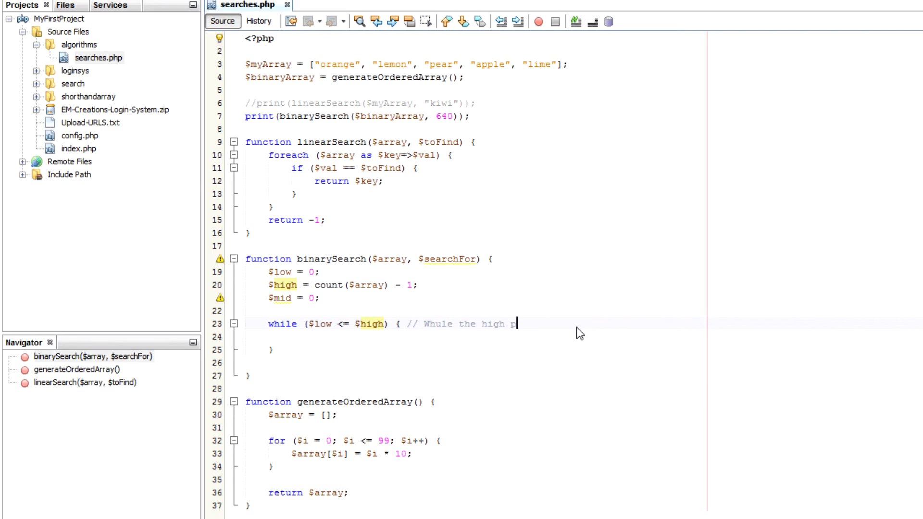
text(ointer)
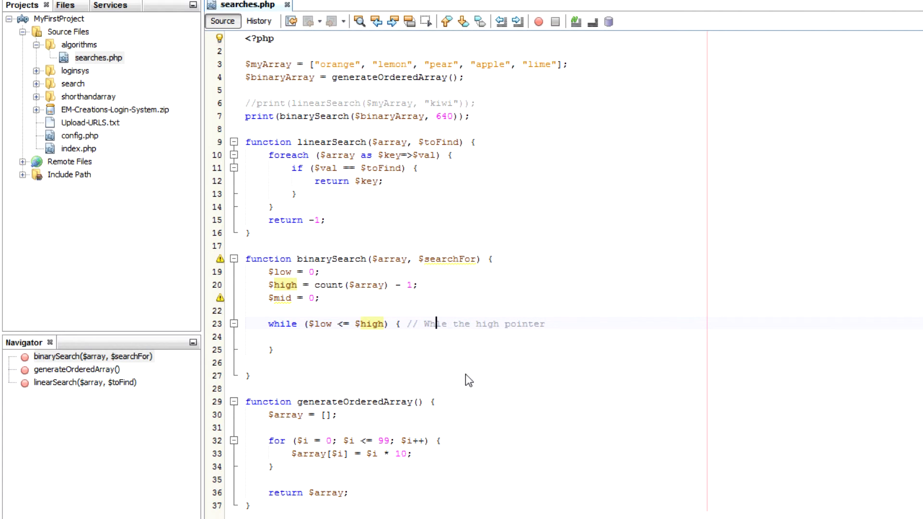
click(554, 325)
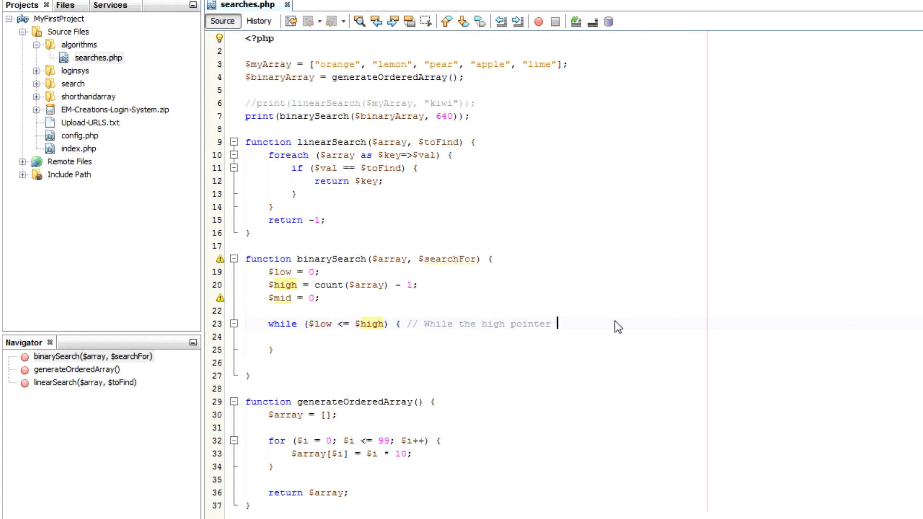
text(is greater or e)
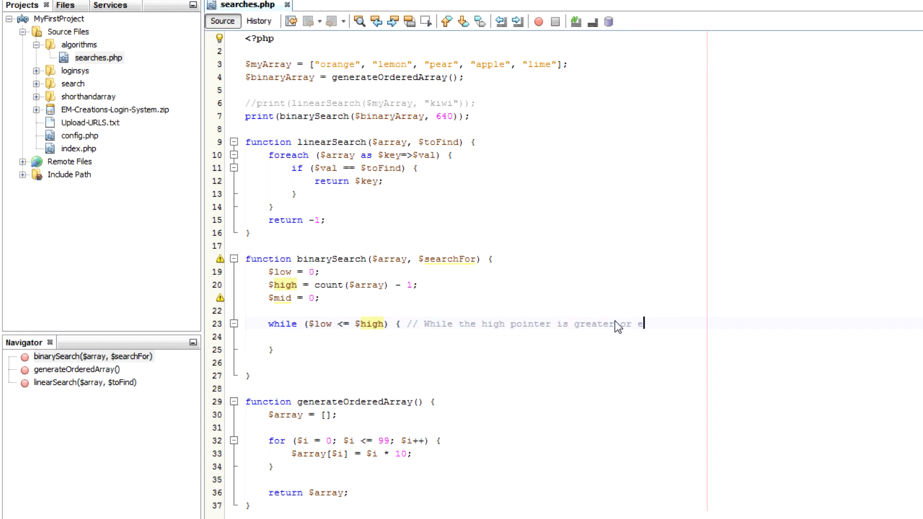
text(qual to the lower)
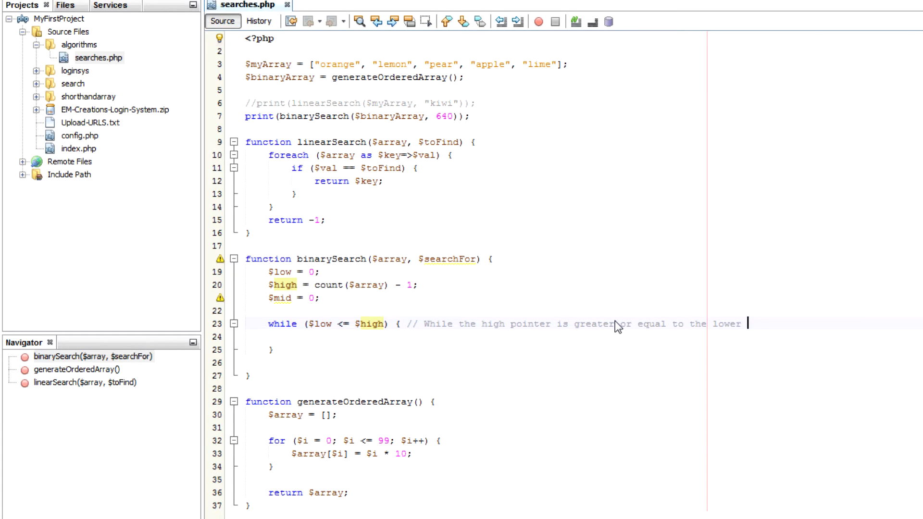
text(point)
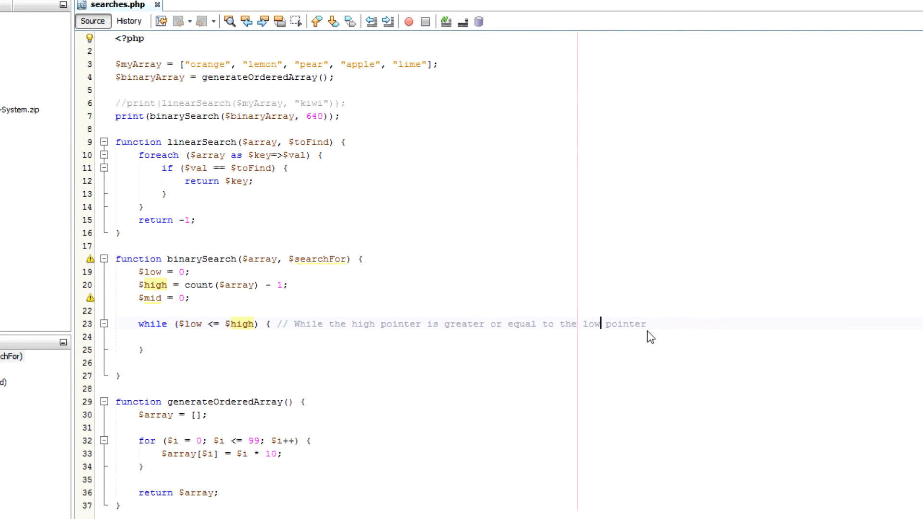
- Compute $mid = floor(($low + $high) / 2) and read $element = $array[$mid]
text($mid)
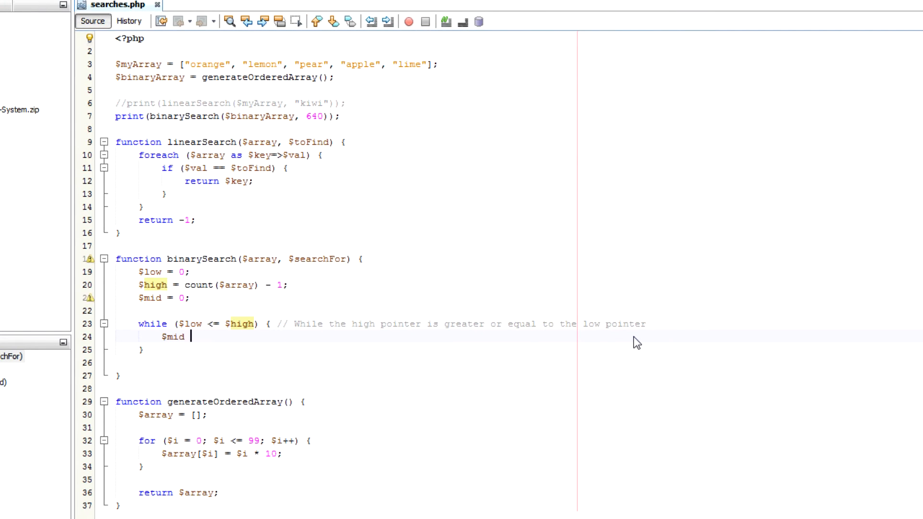
text(= floor())
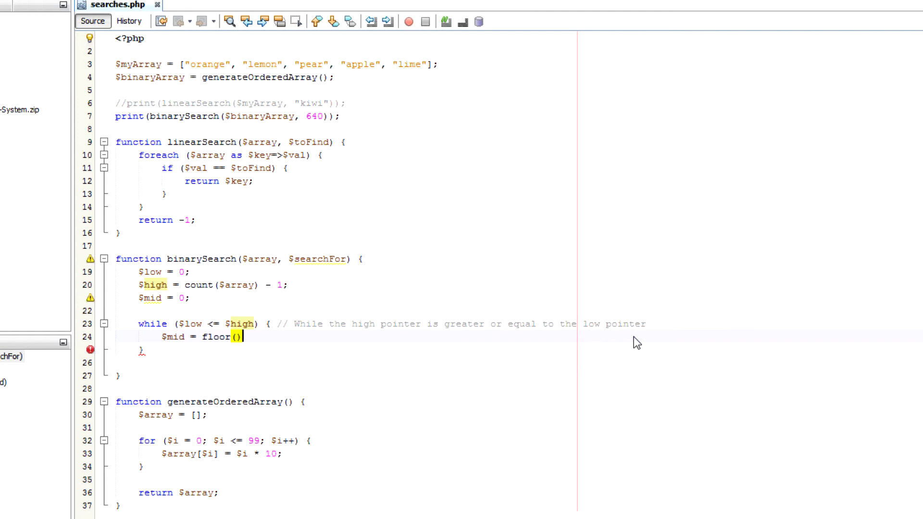
text($low + $high)
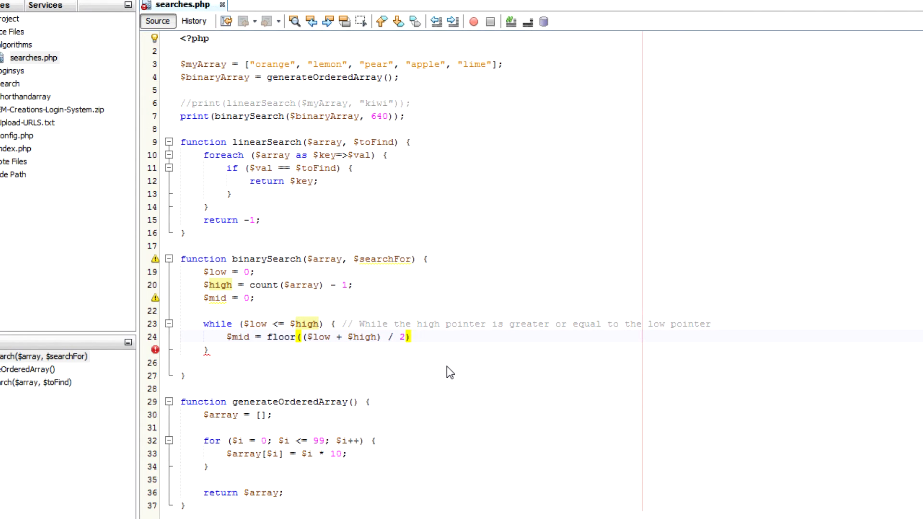
text();)
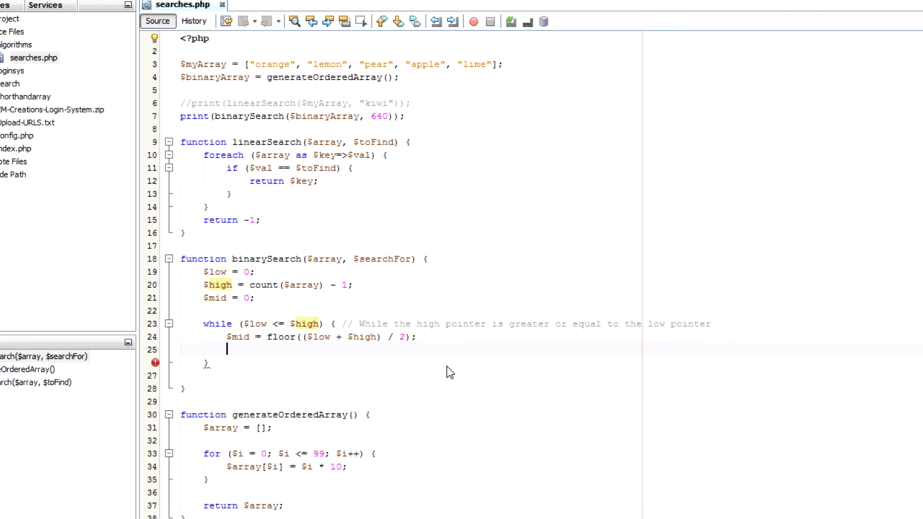
text($element = $a)
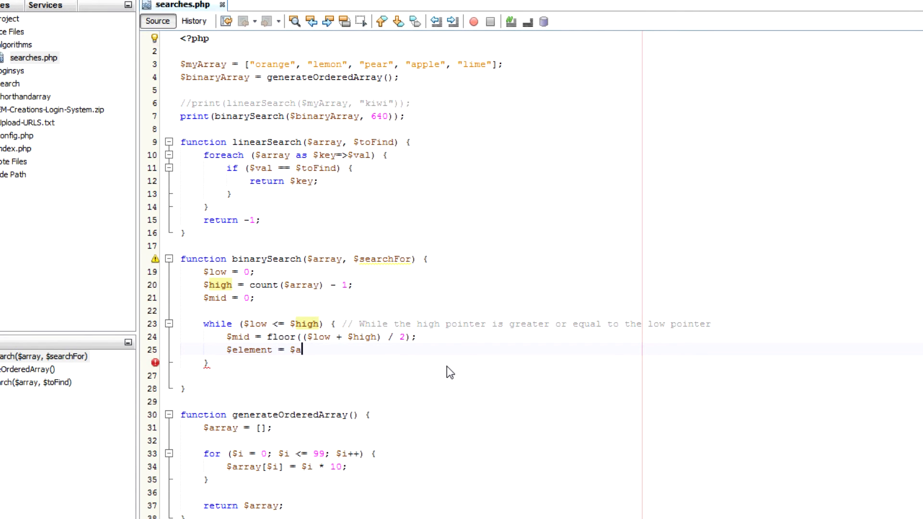
text(rray[$mid];)
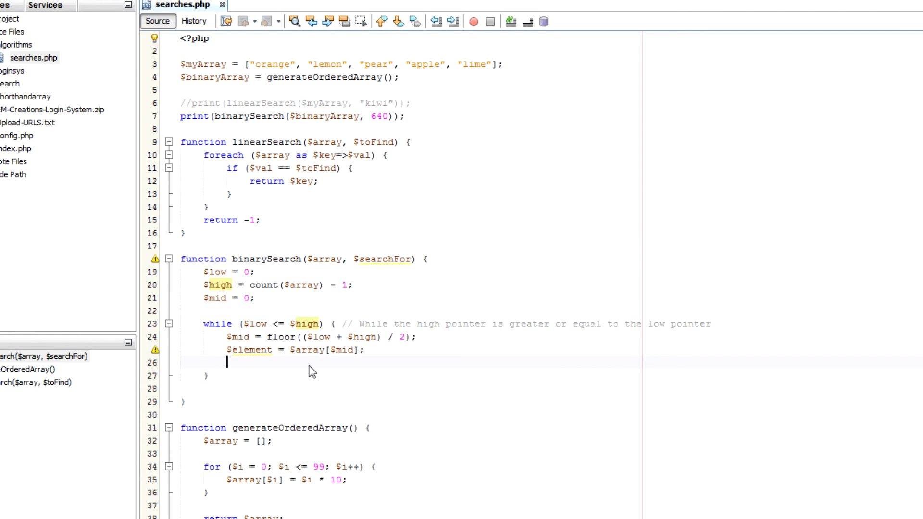
- Return $mid when $searchFor == $element
text(if ($))
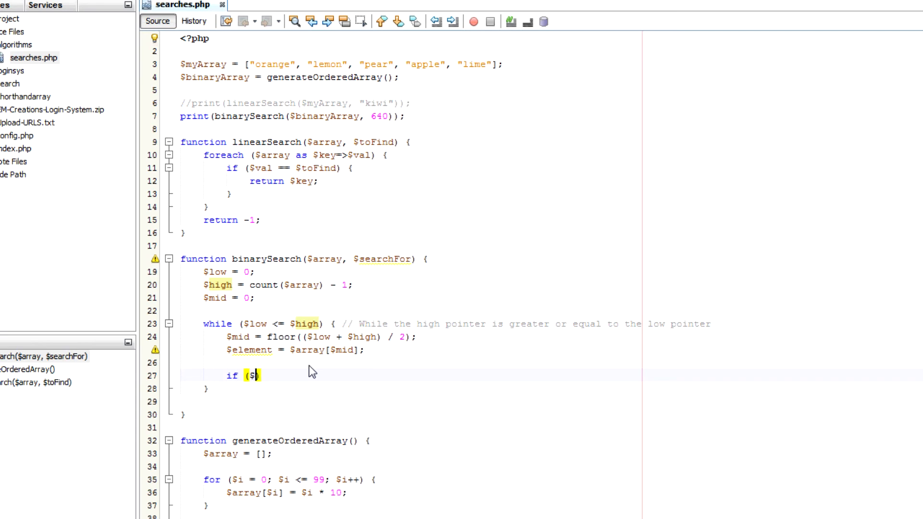
text(searchFor ==)
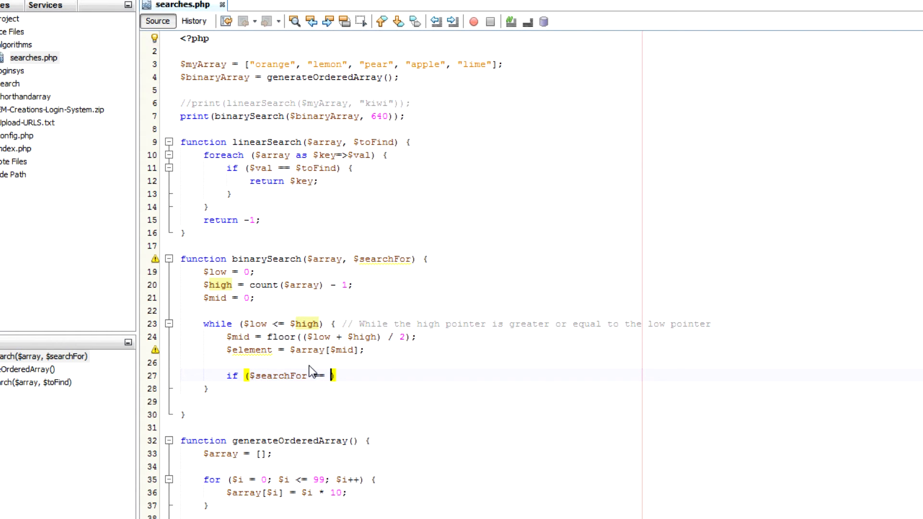
text($element)
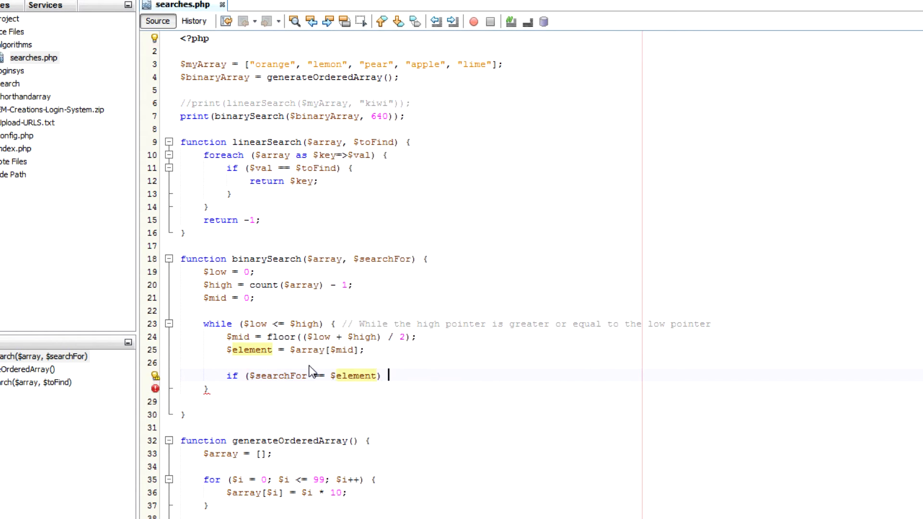
text({)
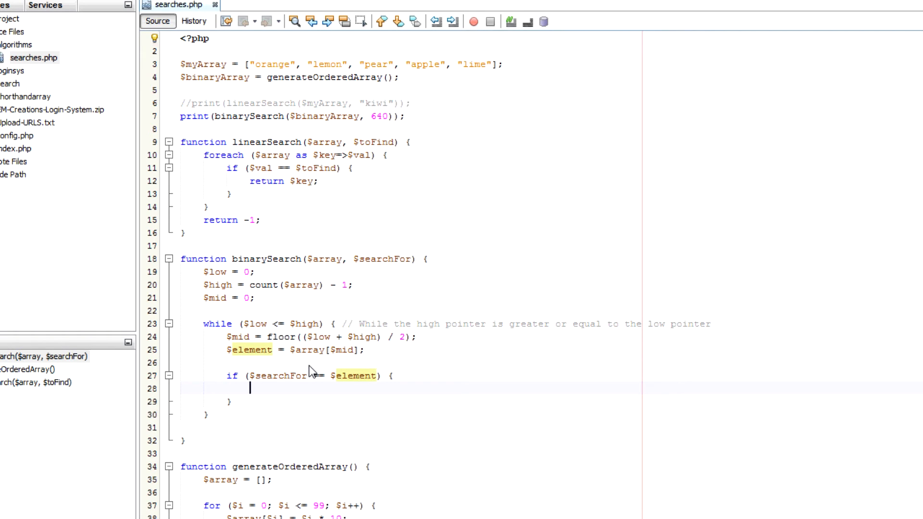
text(return $mid;)
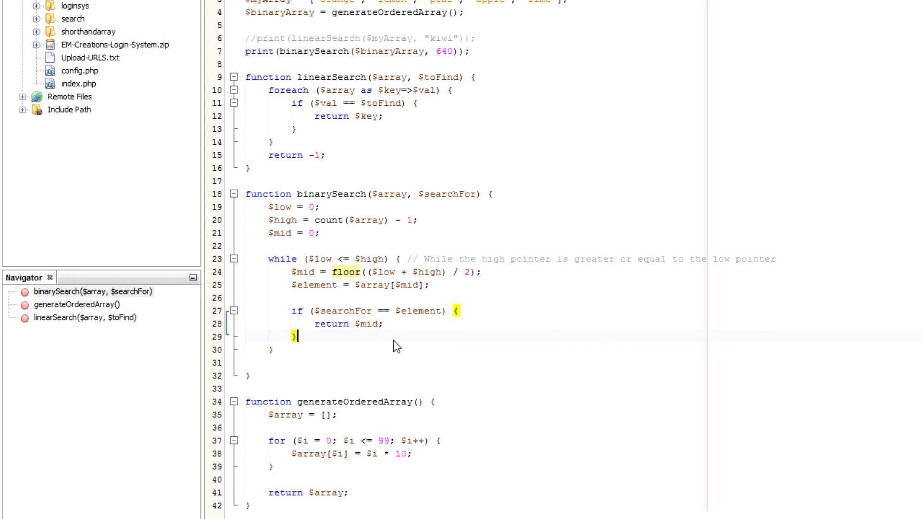
- Comment the if line: this is the item we're searching for
click(464, 310)
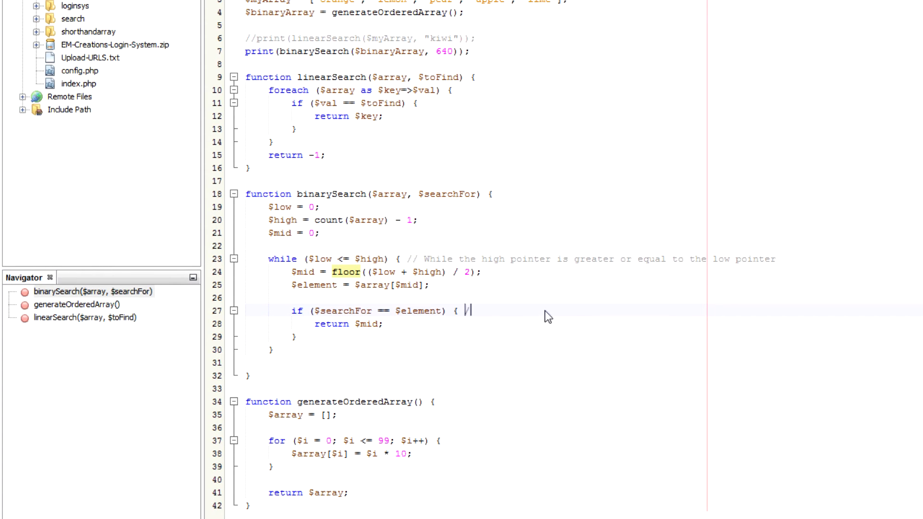
text(// Uf t)
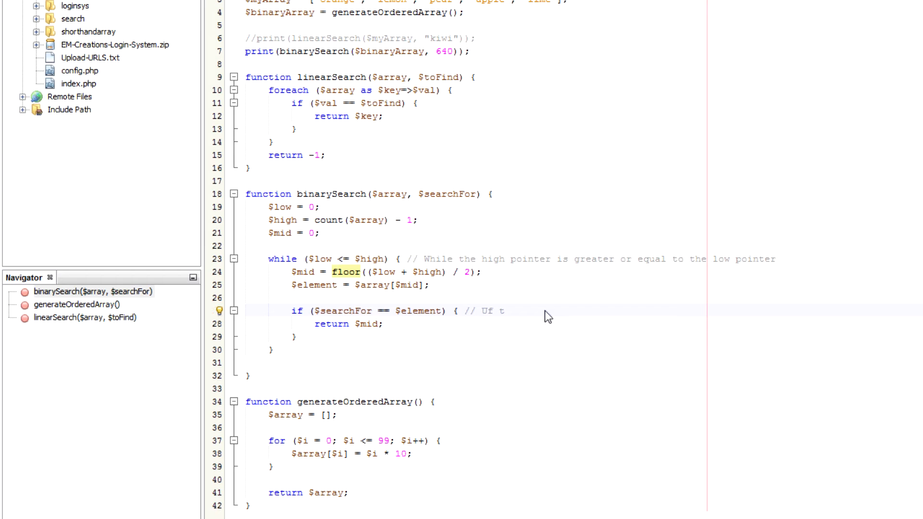
text(If t)
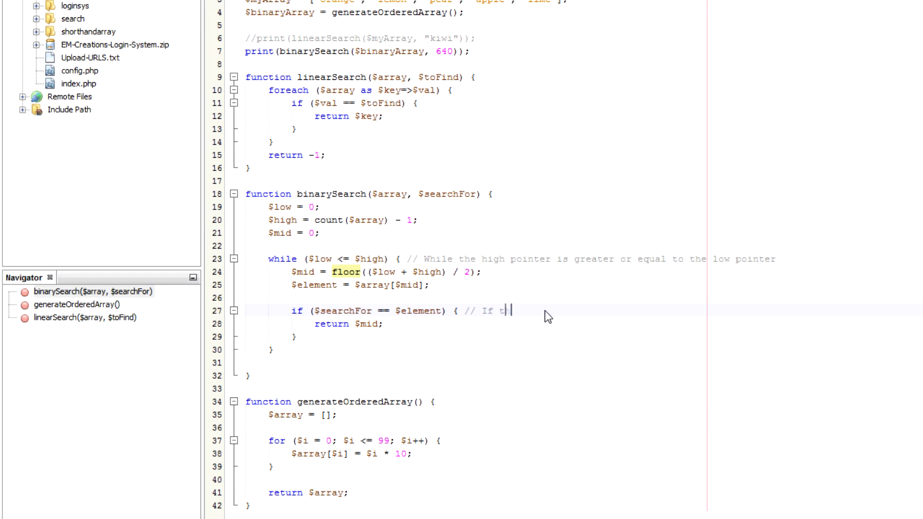
text(his is the item we're)
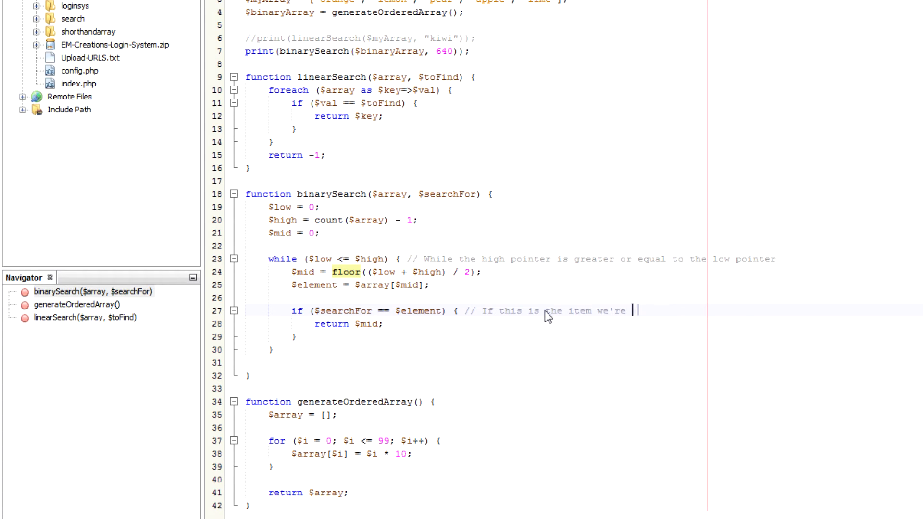
text(searching for)
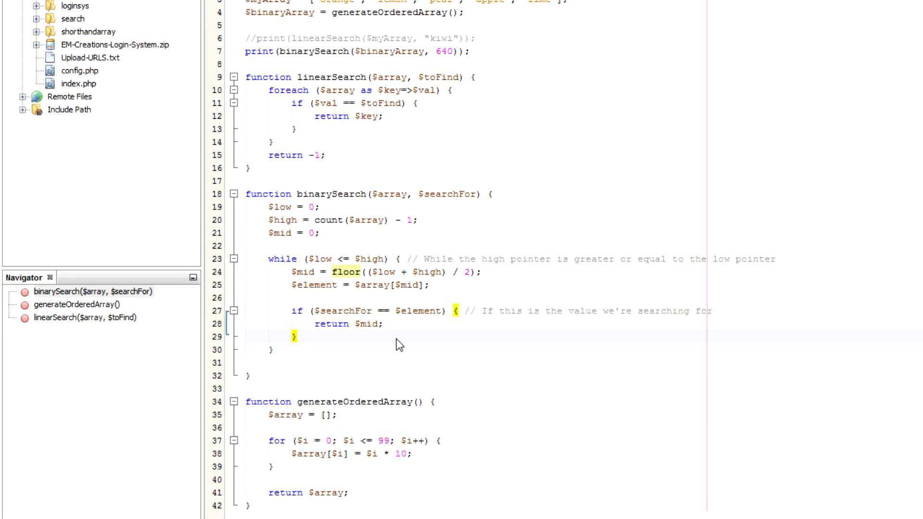
- Add an else-if for $searchFor smaller than $element that sets $high = $mid - 1
text(else if ()
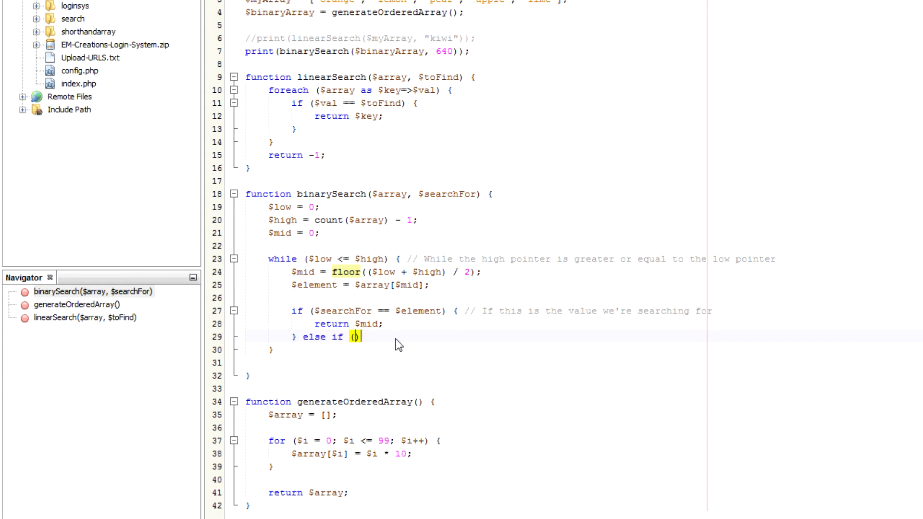
text($searchFor <)
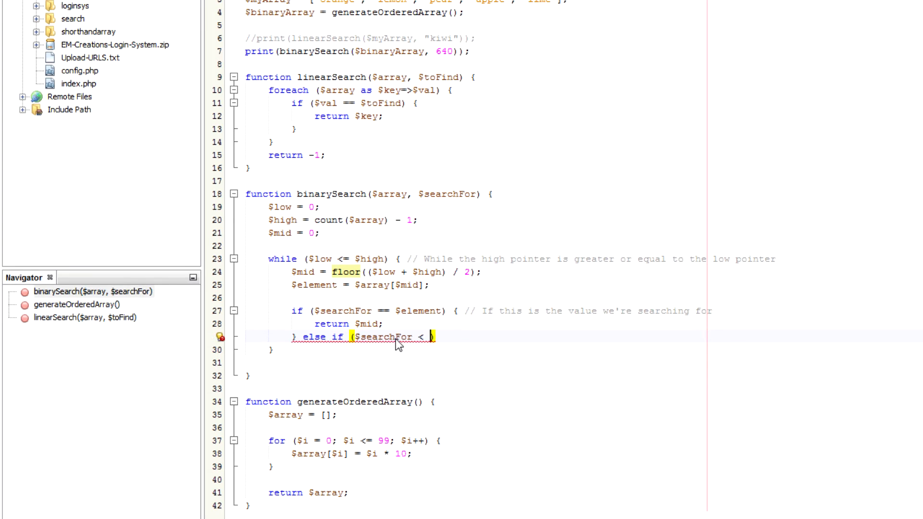
text($elemn)
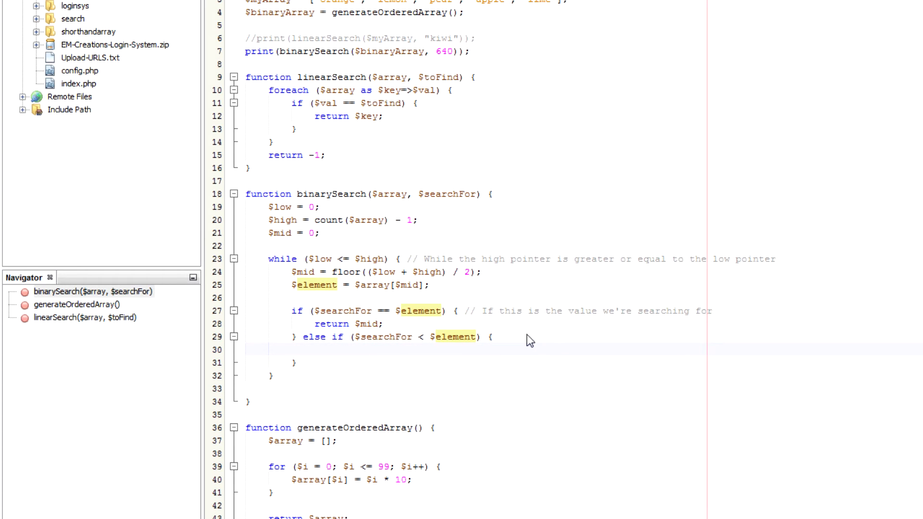
text($high)
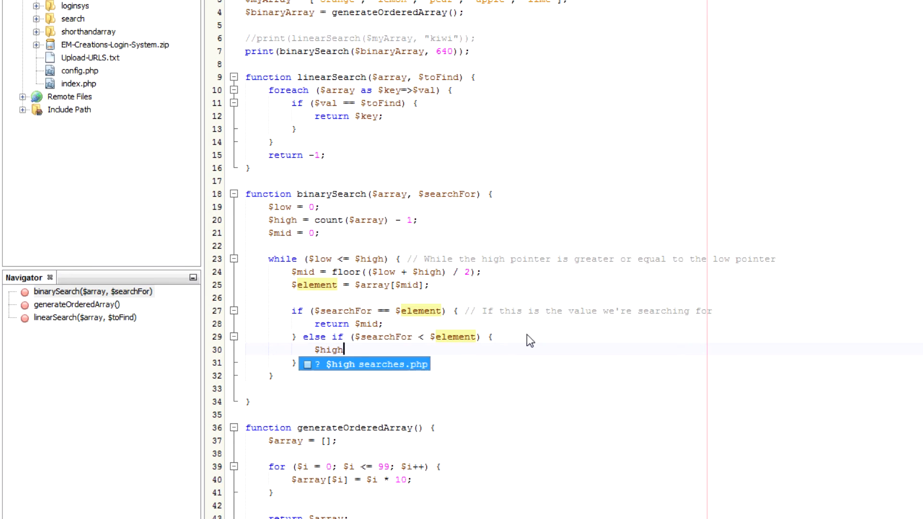
text(= $mid)
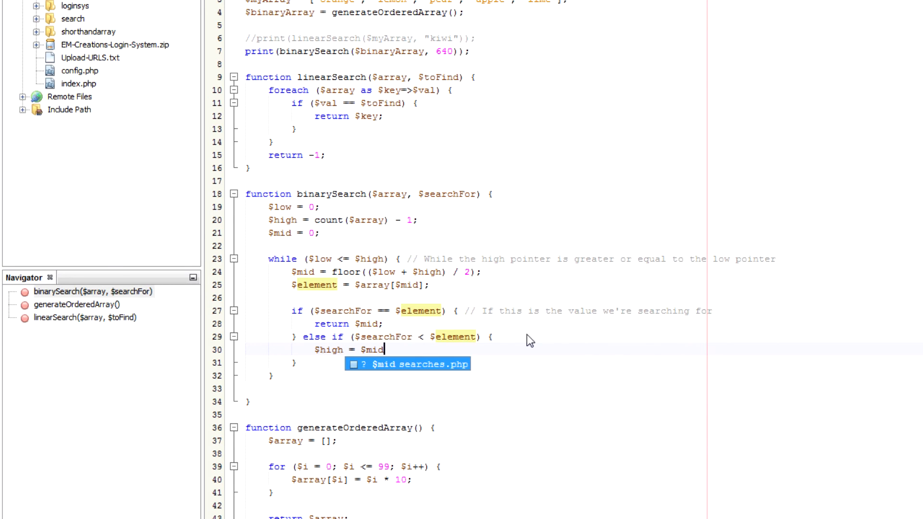
text(- 1;)
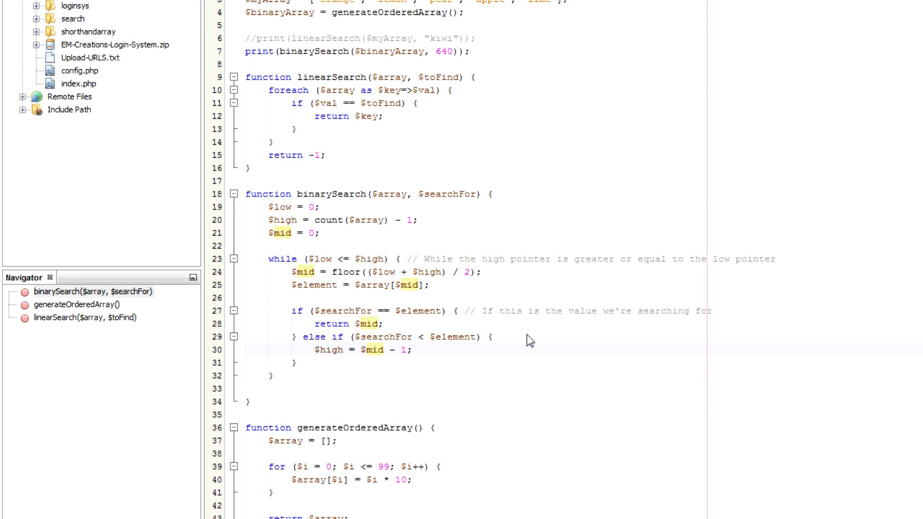
- Add an else branch setting $low = $mid + 1
text(} else {)
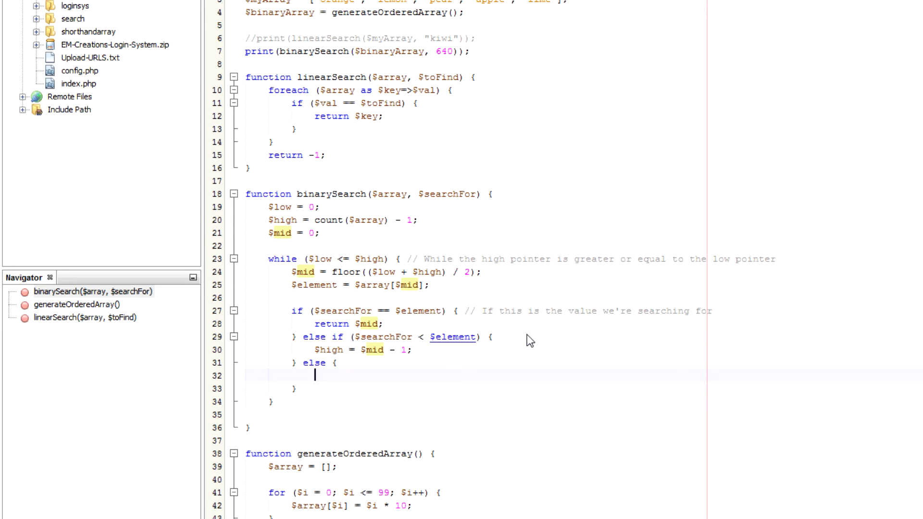
text($low = $)
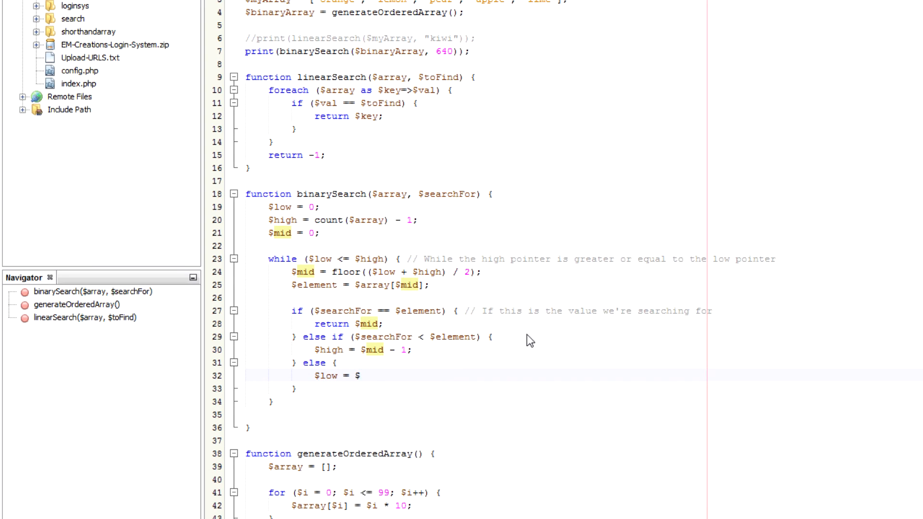
text(mid + 1;)
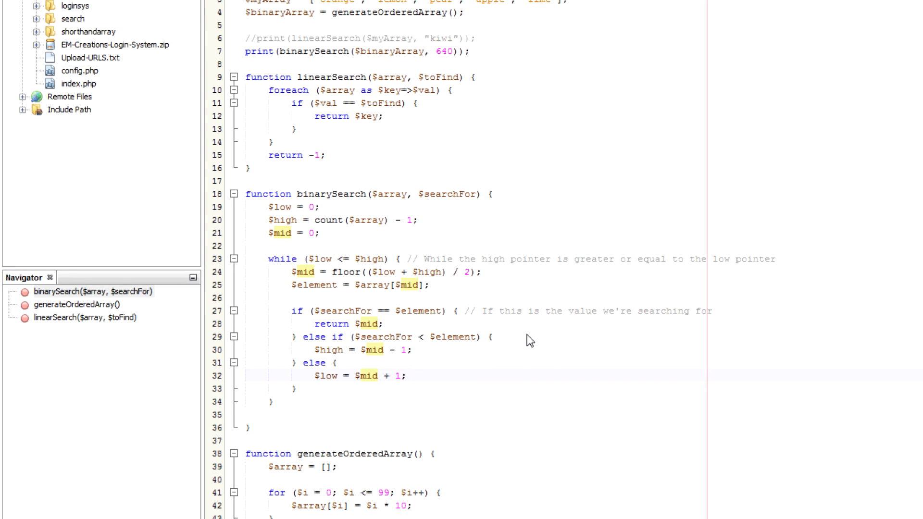
click(406, 376)
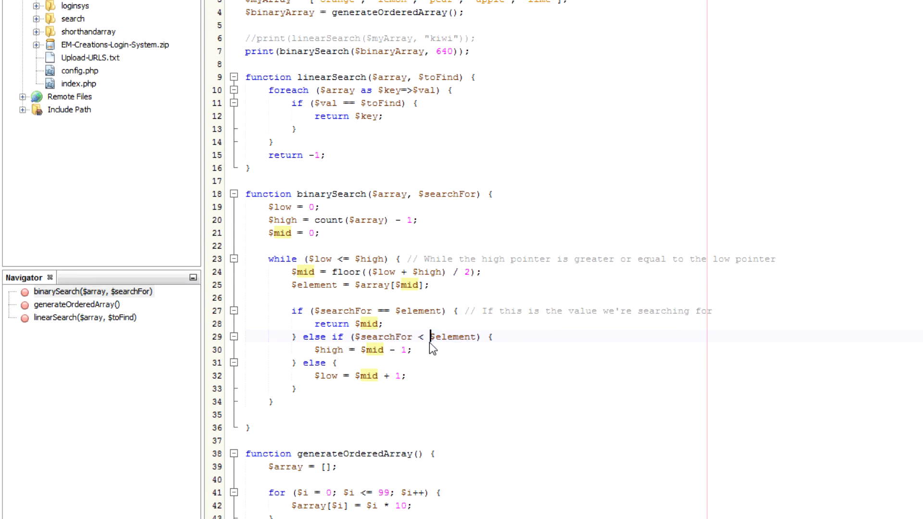
- Highlight $searchFor in the comparison to explain it
double_click(451, 337)
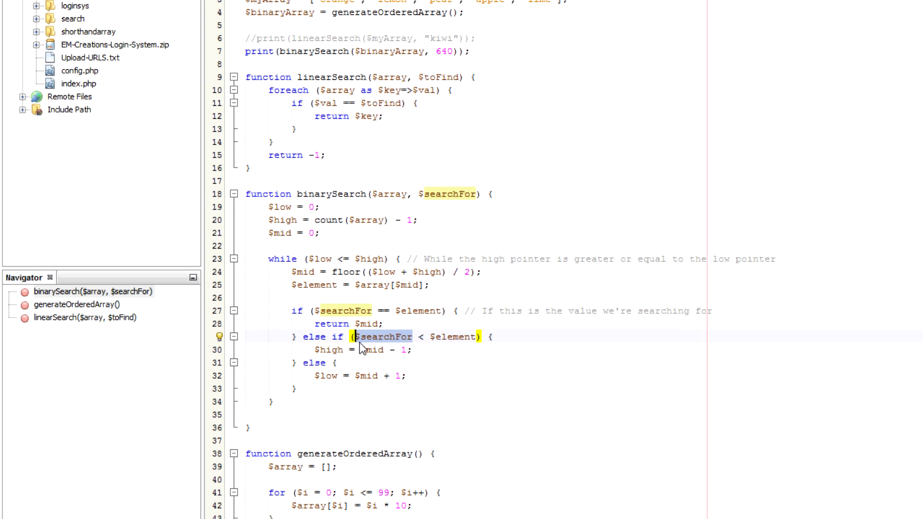
click(355, 337)
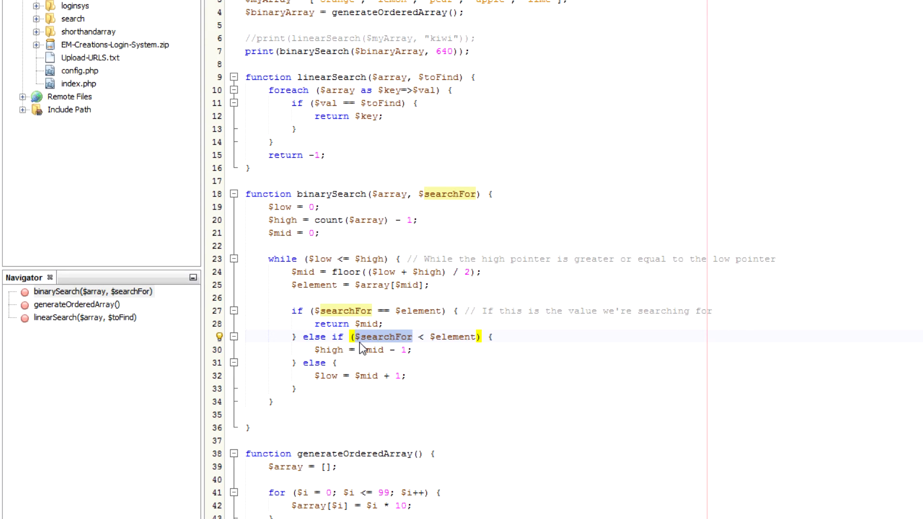
click(356, 337)
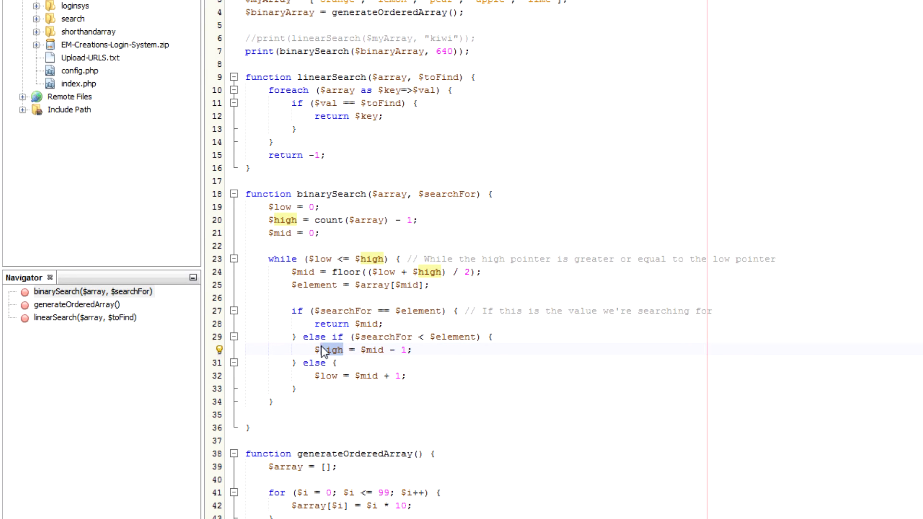
- Highlight the reassigned $high, then add return -1 after the while loop
double_click(453, 337)
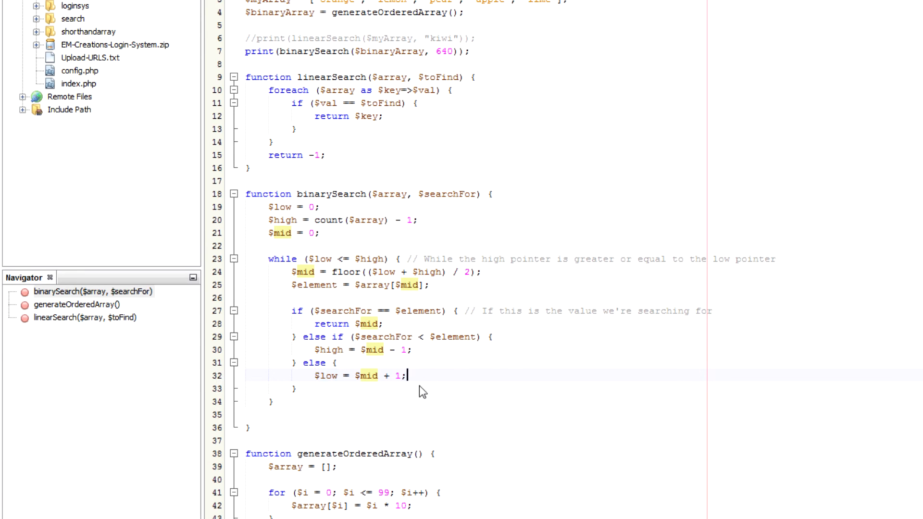
scroll(down, 3)
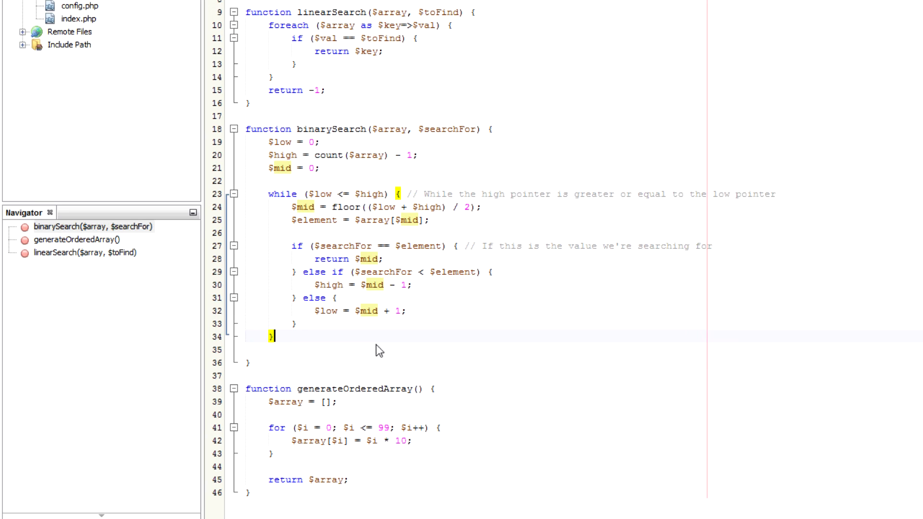
text(return 01)
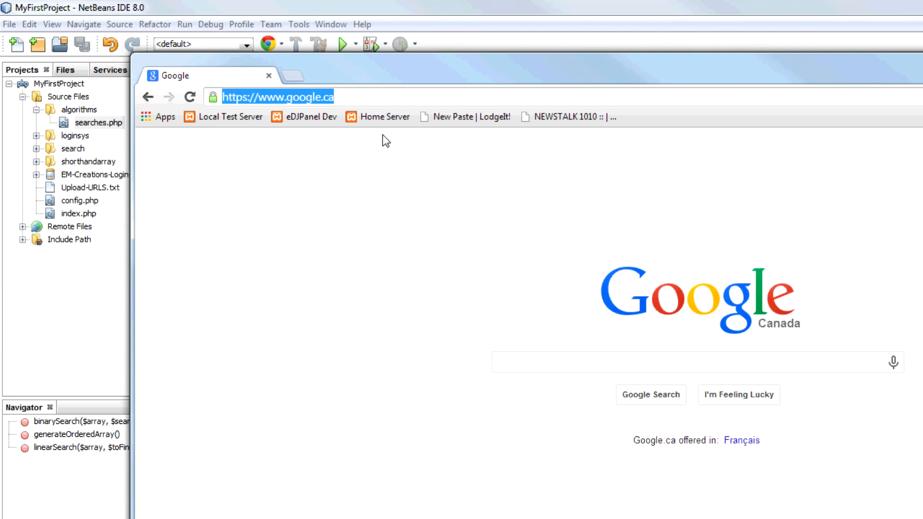
- Browse to localhost/MyFirstProject/algorithms/searches.php in Chrome, correcting the folder name
text(localhost/GIT/djpanel/?p=timetable)
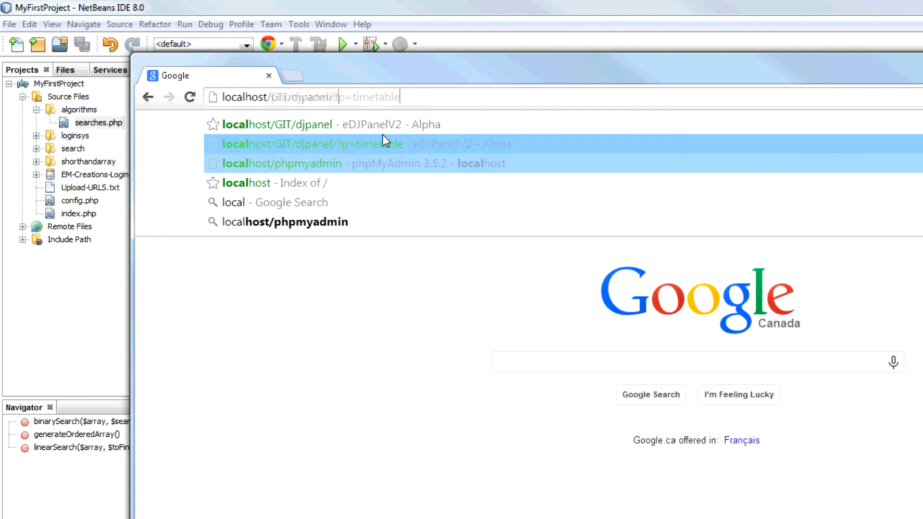
click(271, 183)
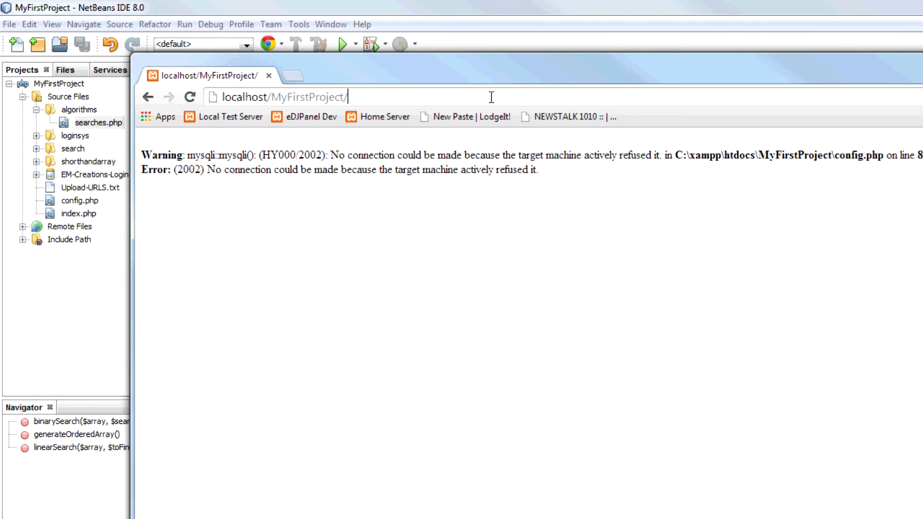
text(alogin)
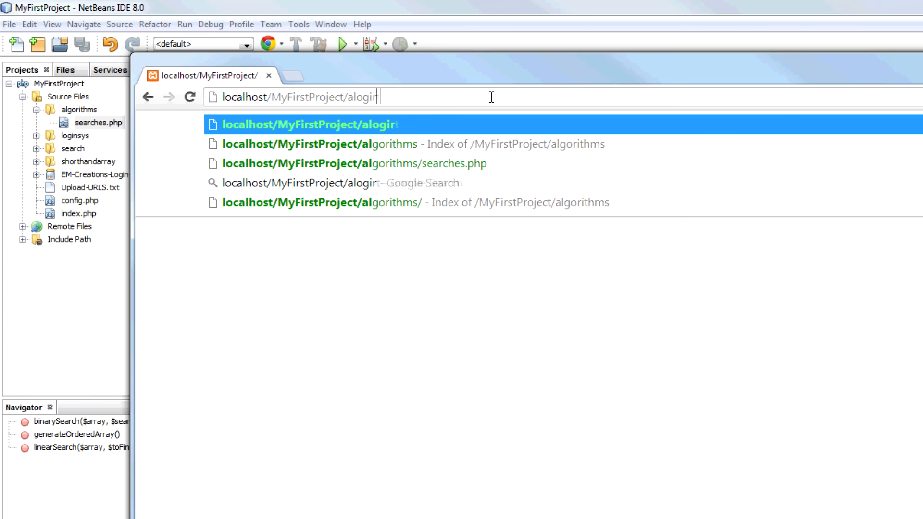
key(Backspace)
text(gorith)
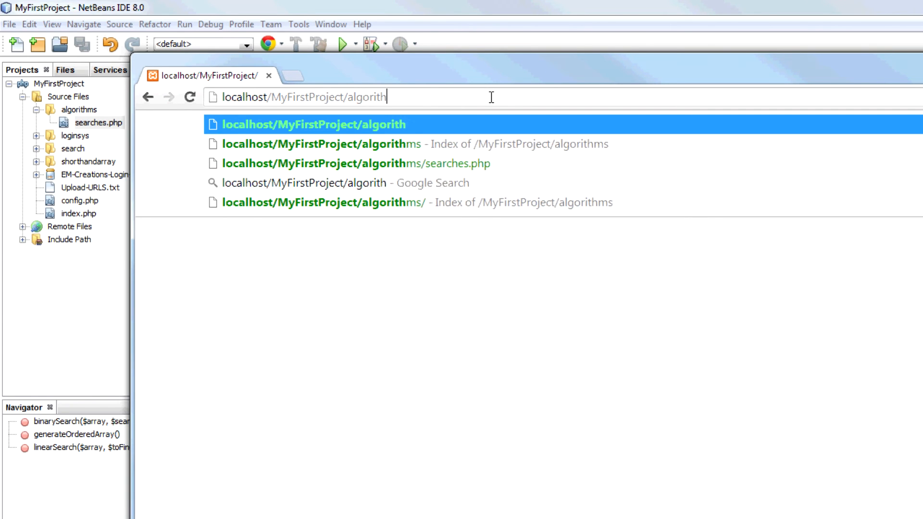
click(357, 164)
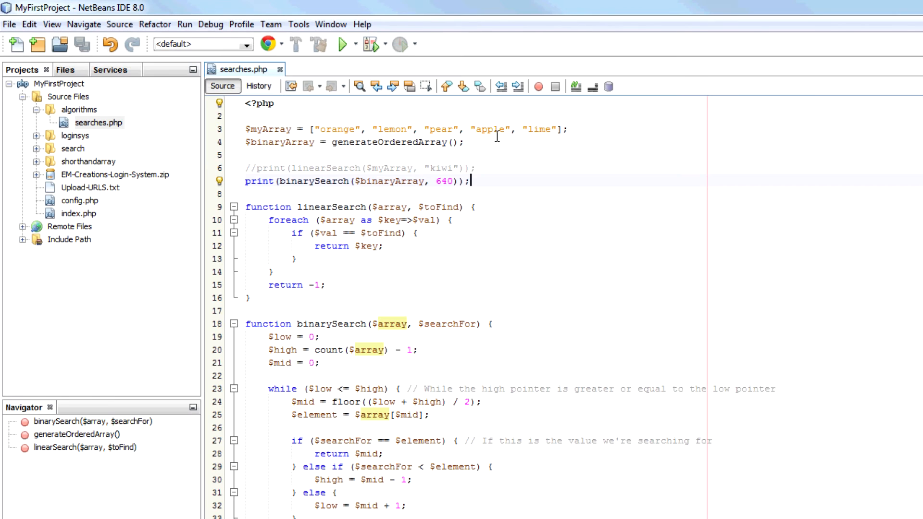
- Add print_r($array) inside generateOrderedArray before the return
scroll(down, 3)
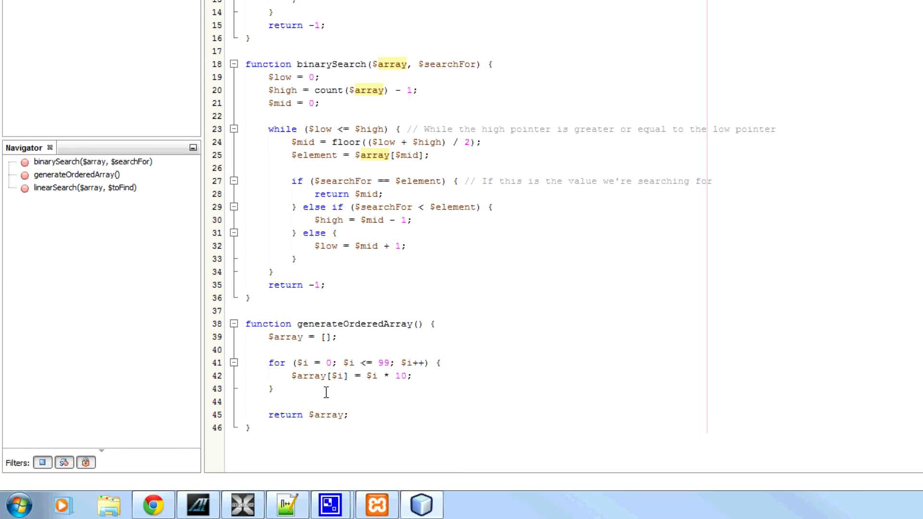
text(print)
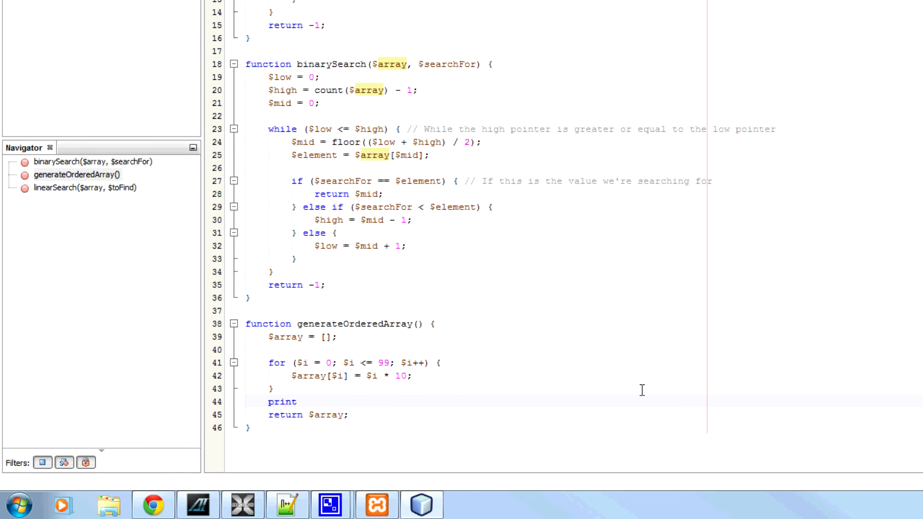
text(_r()
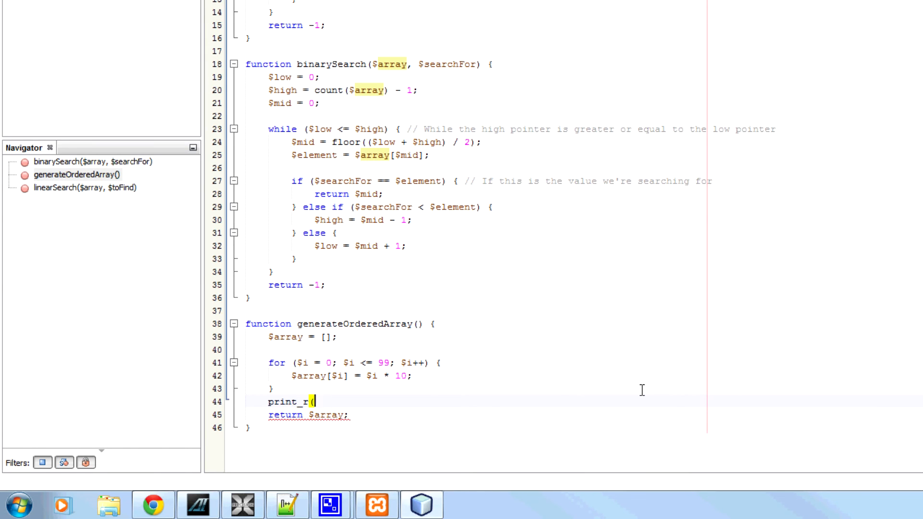
text($aRRAY)
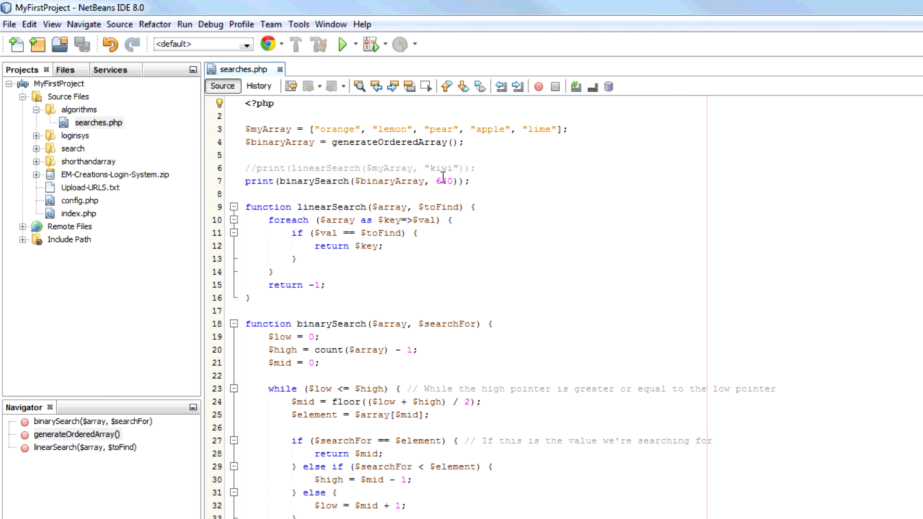
- Replace the 640 search value, trying 90 and -10, ending with -1
double_click(283, 142)
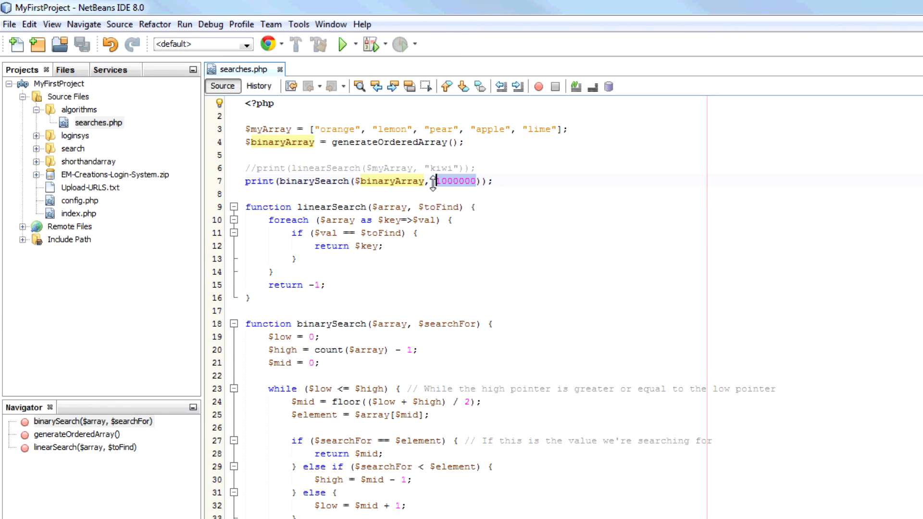
text(90)
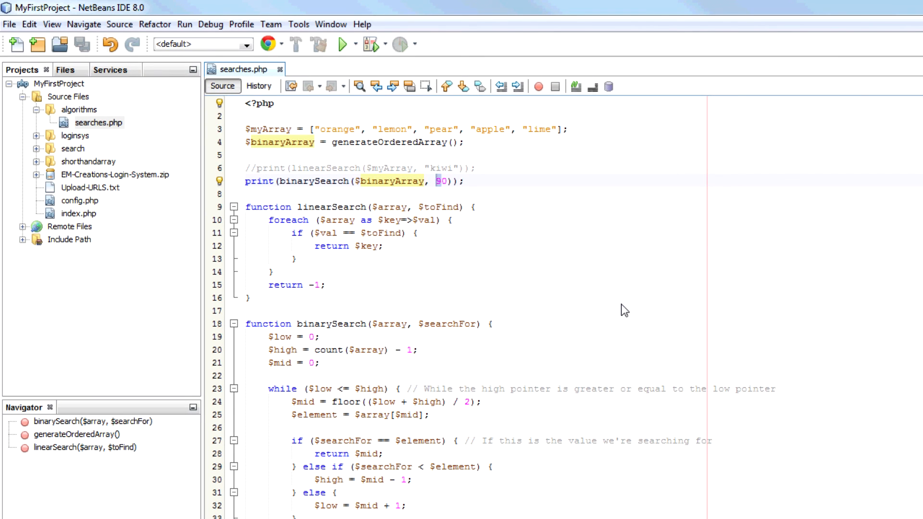
text(-10)
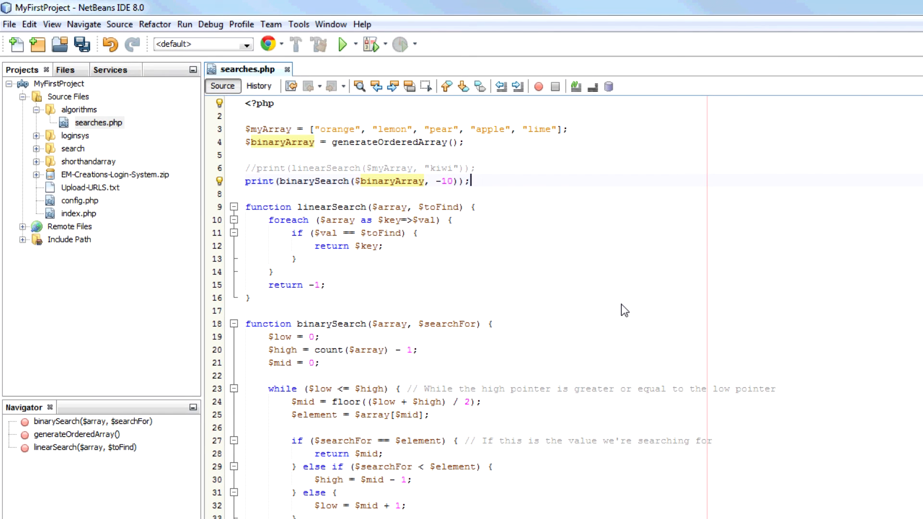
scroll(down, 3)
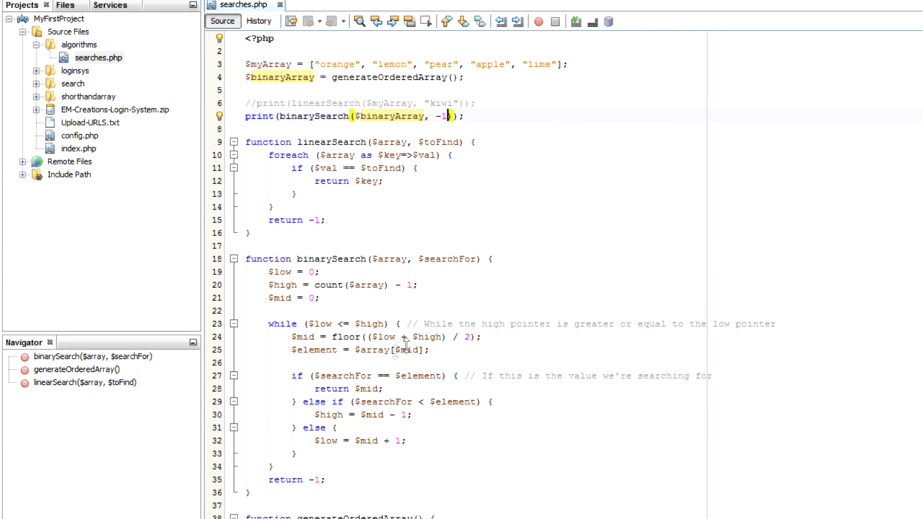
scroll(down, 3)
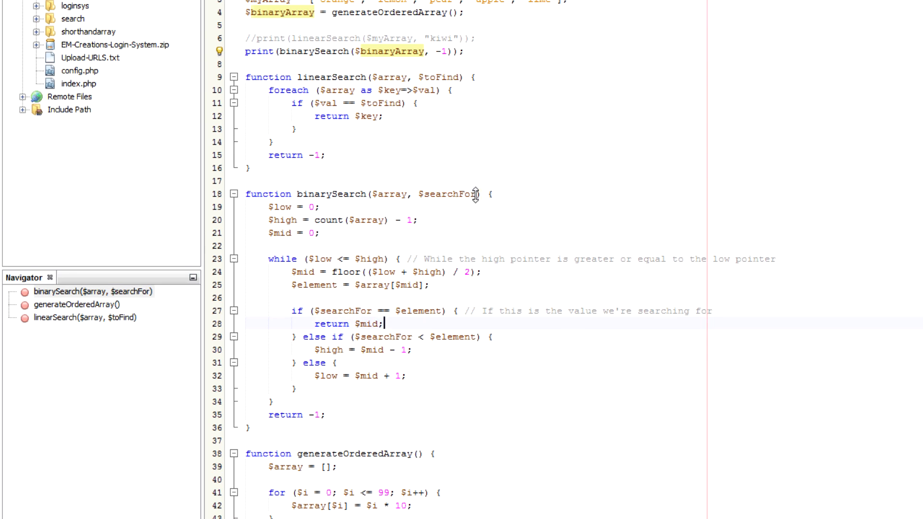
double_click(448, 195)
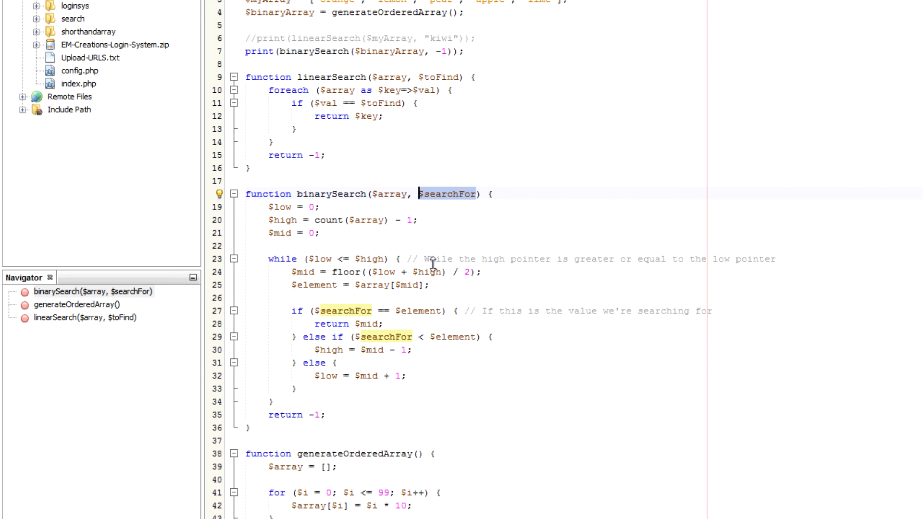
scroll(down, 3)
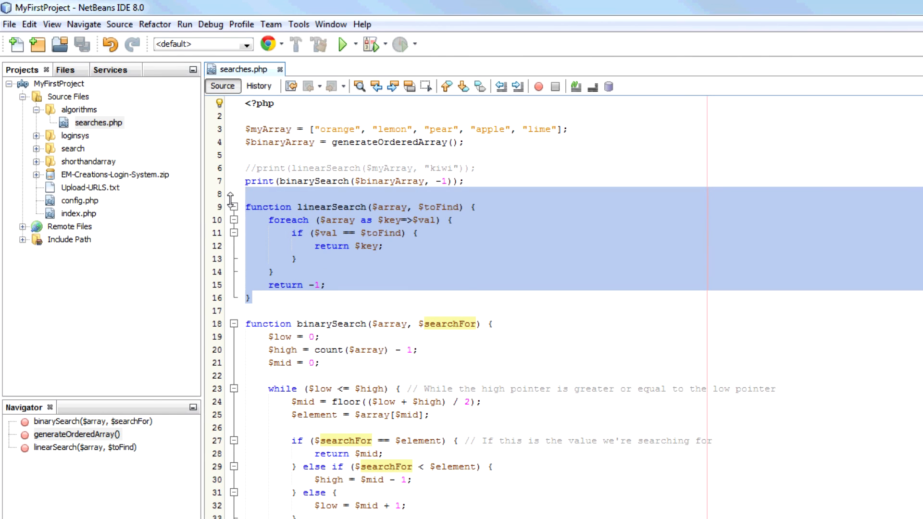
click(247, 310)
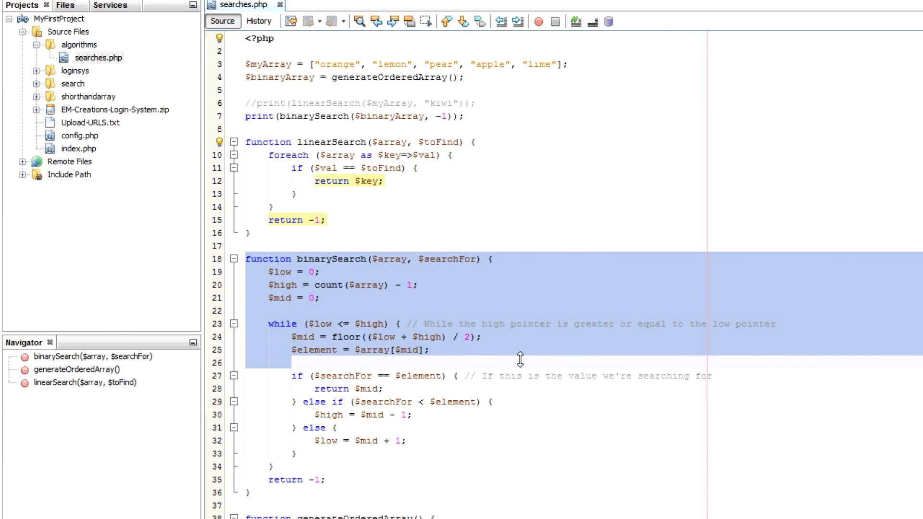
click(320, 272)
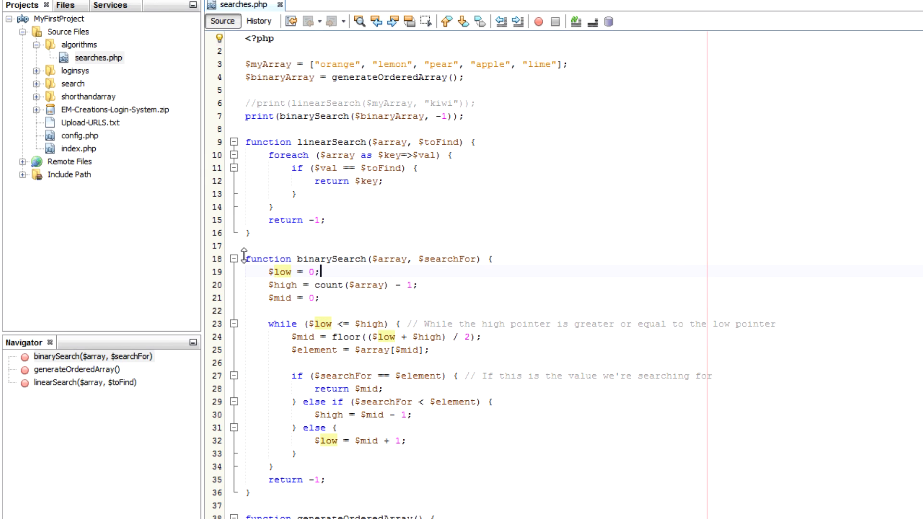